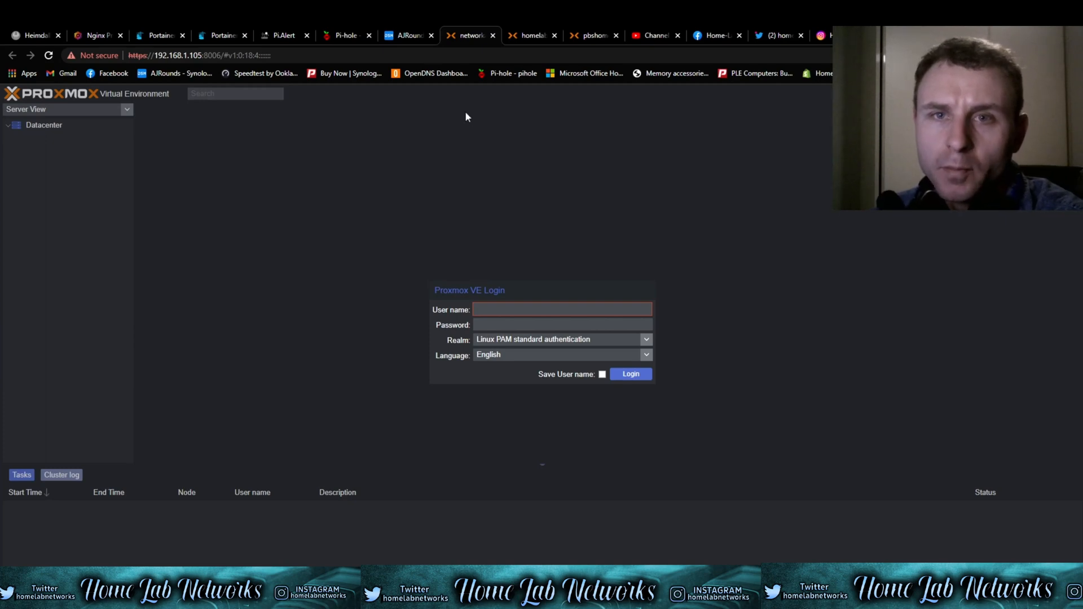
Visit the homelabnetworks and pbshome tabs, then return to networkadmin's MacOS12 (VM 106) summary
click(561, 308)
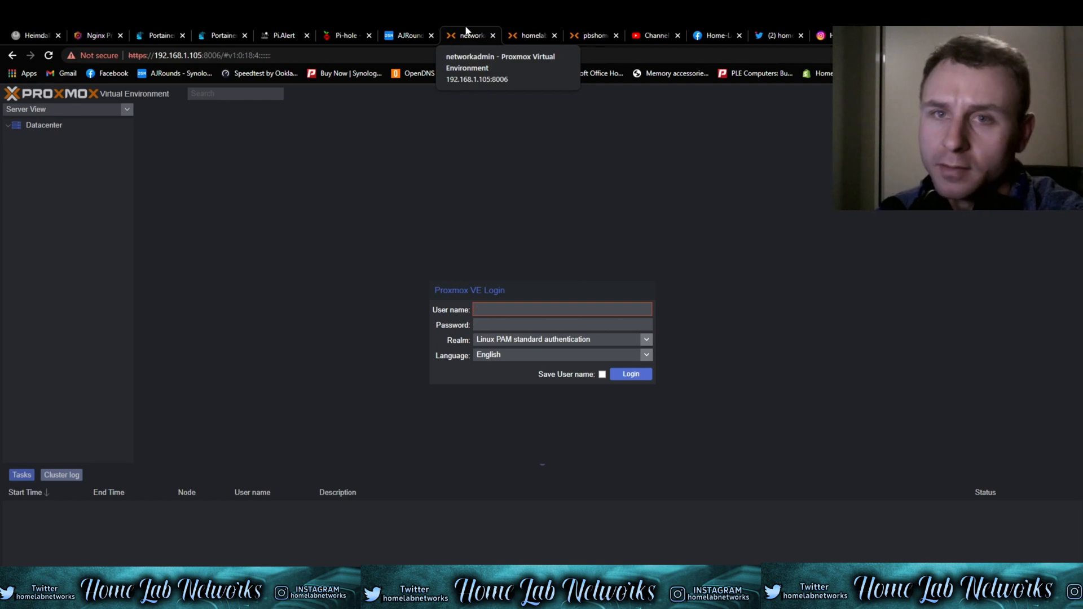
click(532, 35)
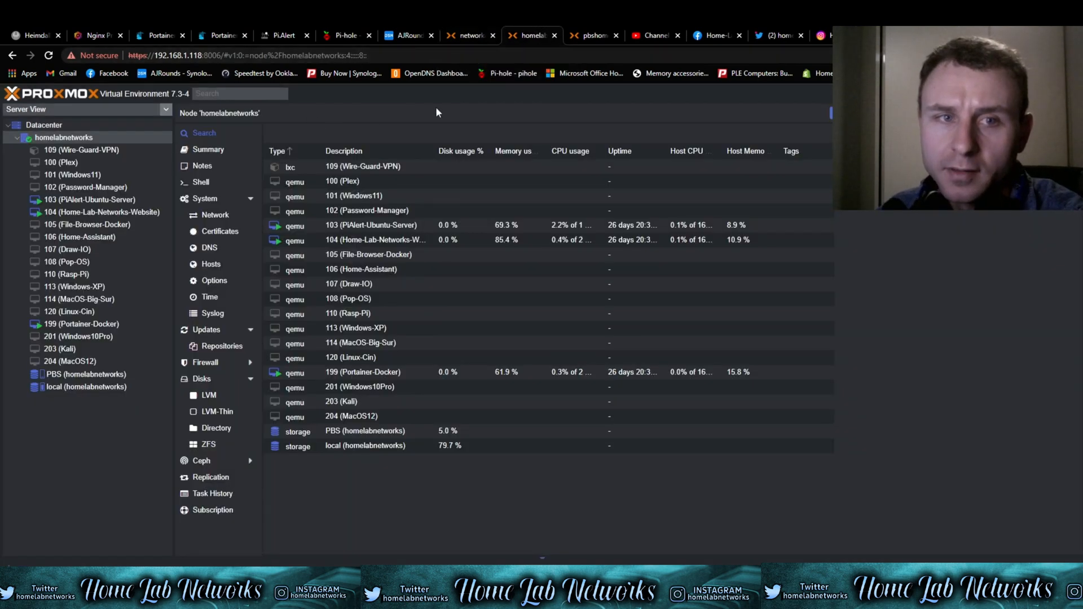
mouse_move(418, 99)
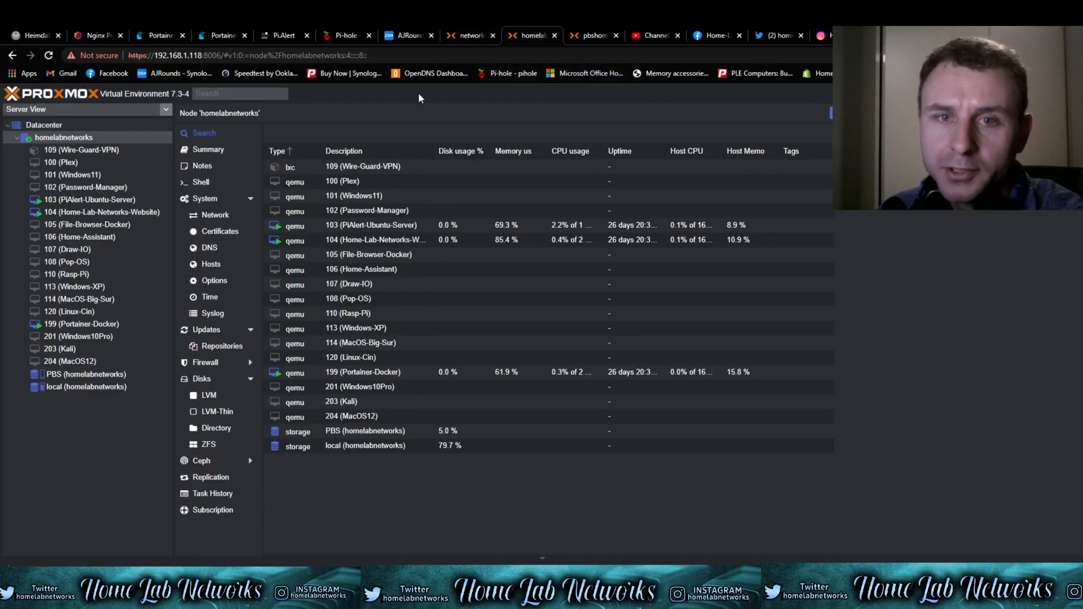
click(592, 35)
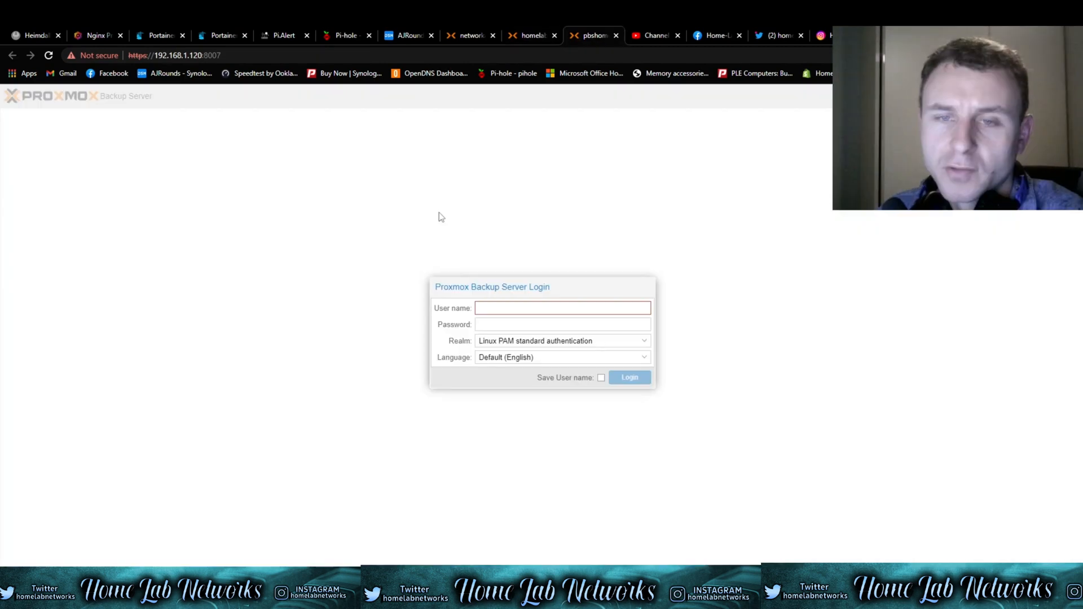
mouse_move(470, 251)
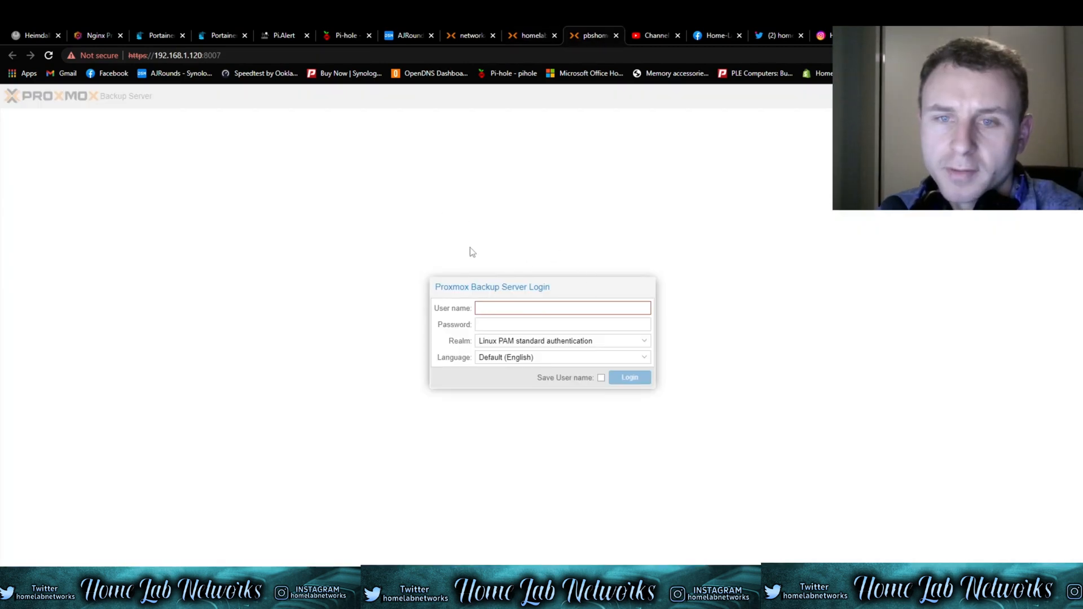
click(470, 35)
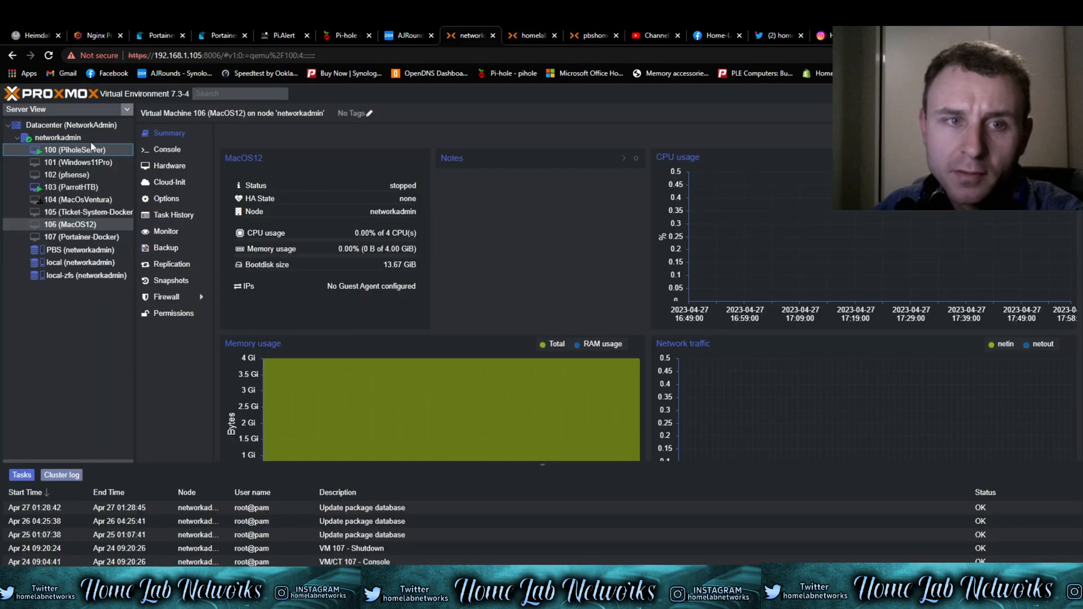
View the PiholeServer and ParrotHTB summaries, then list networkadmin's guests and storage
click(72, 150)
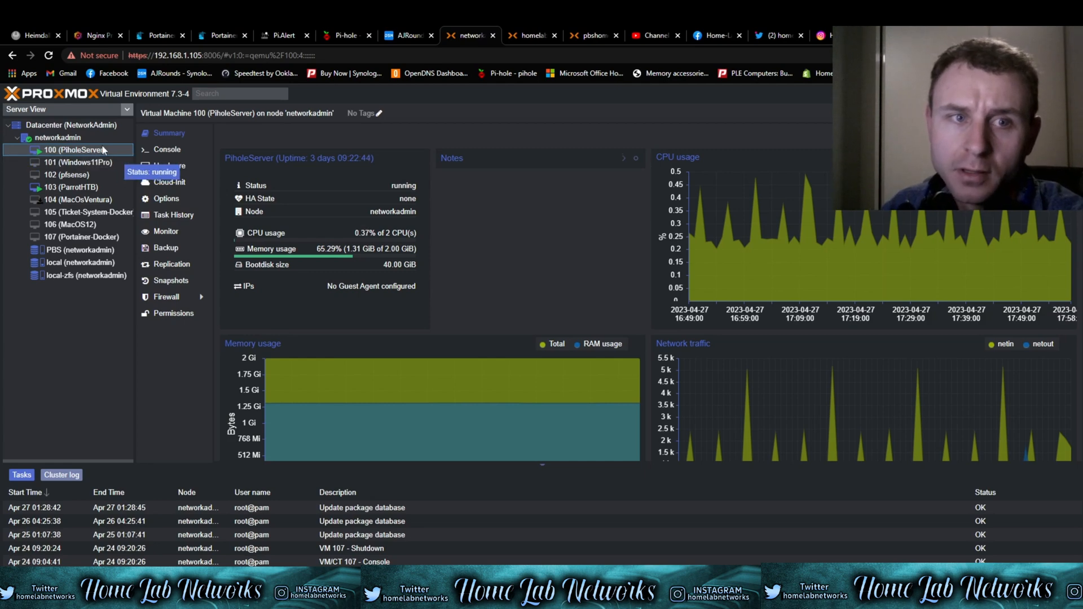
mouse_move(76, 162)
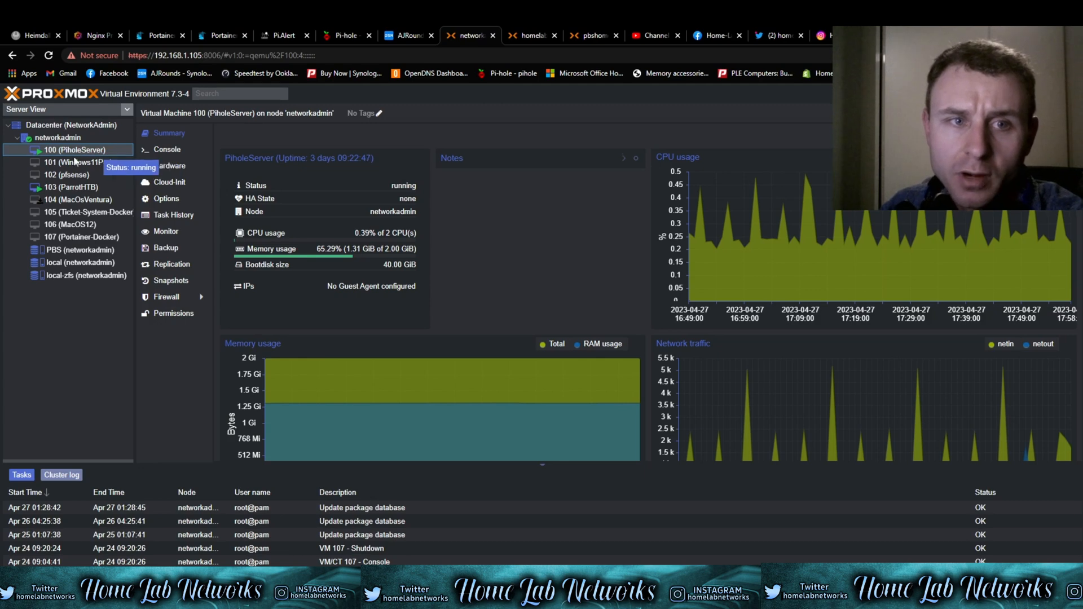
click(71, 187)
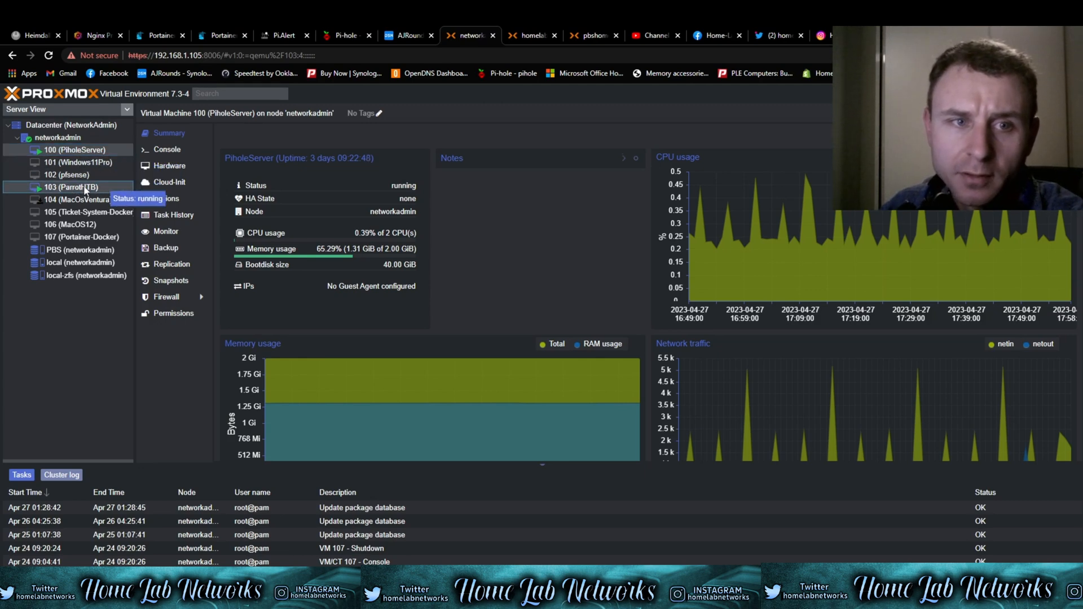
click(72, 188)
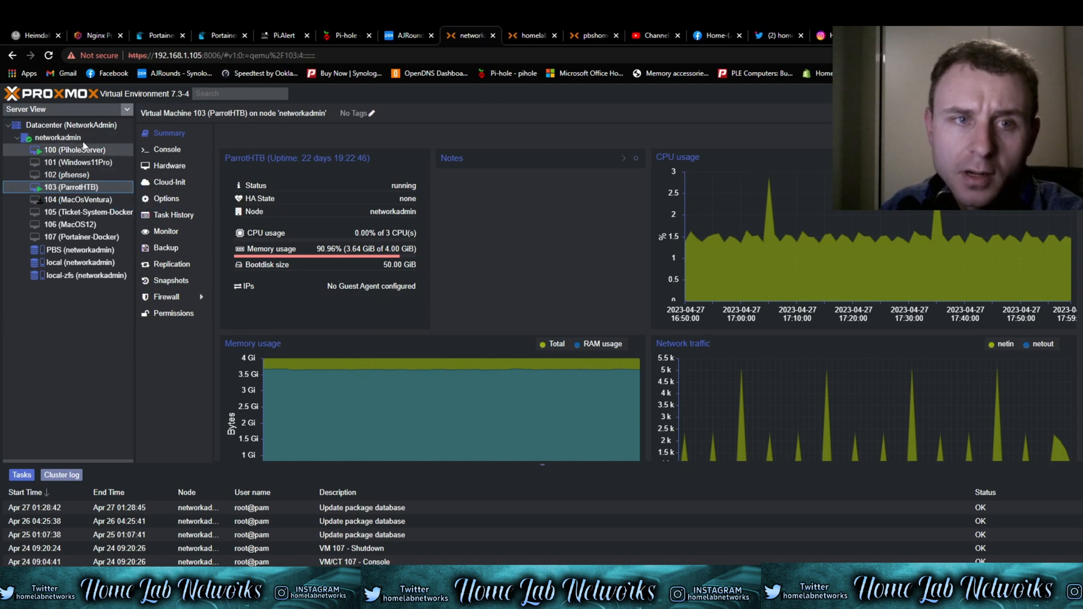
click(58, 137)
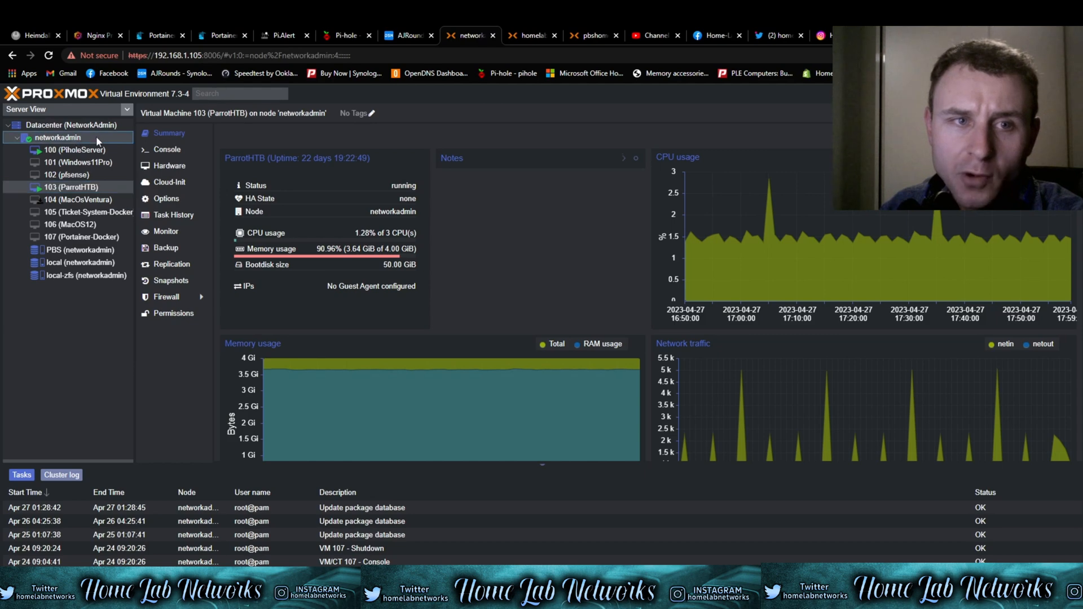
click(57, 138)
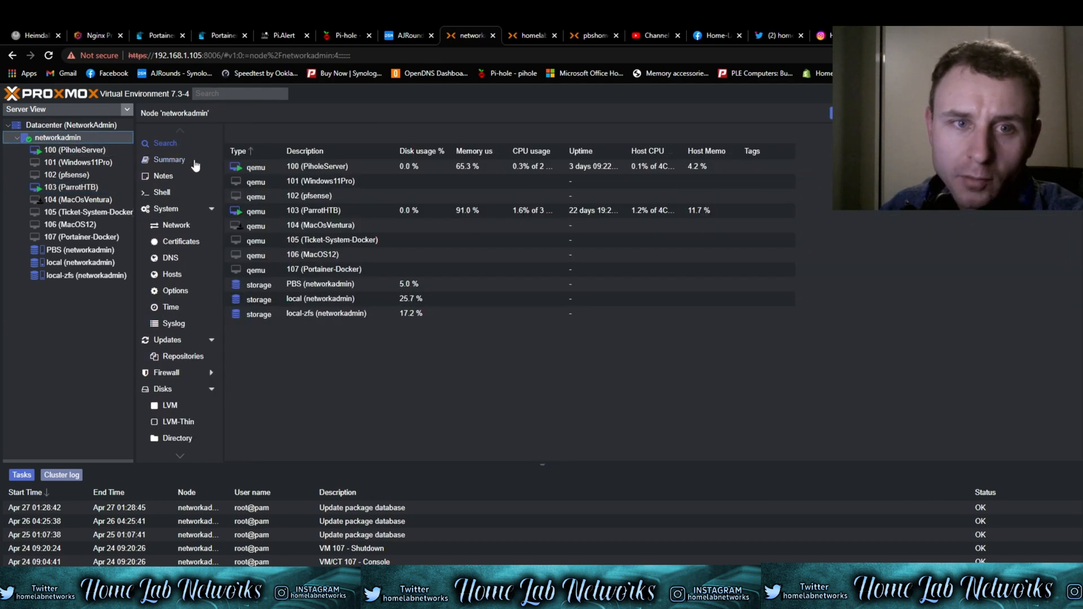
Review networkadmin's RAM, disk and graph figures, then switch to the homelabnetworks server
click(169, 159)
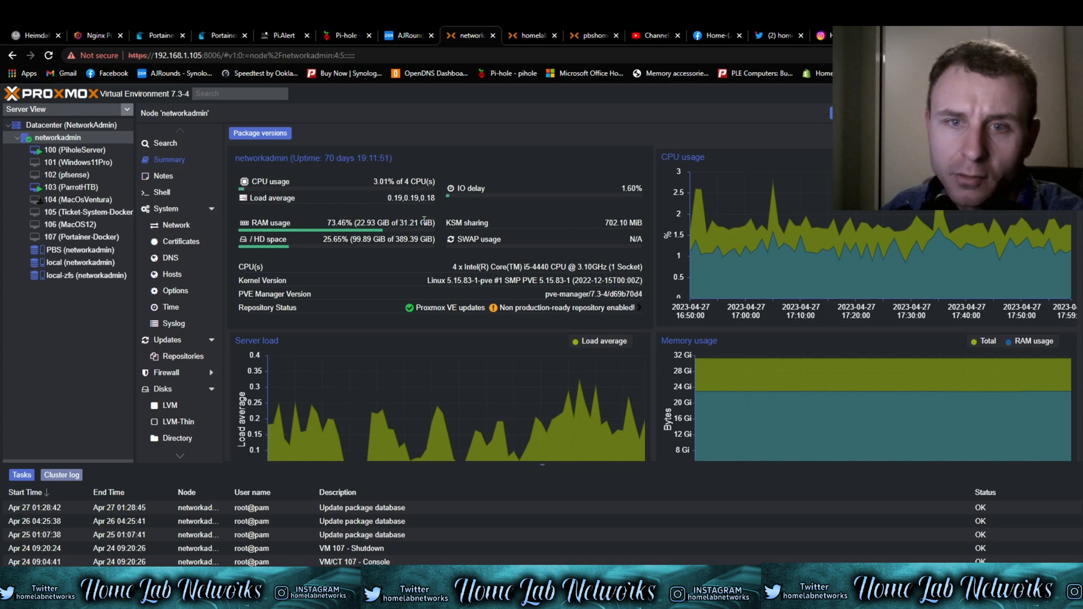
double_click(412, 222)
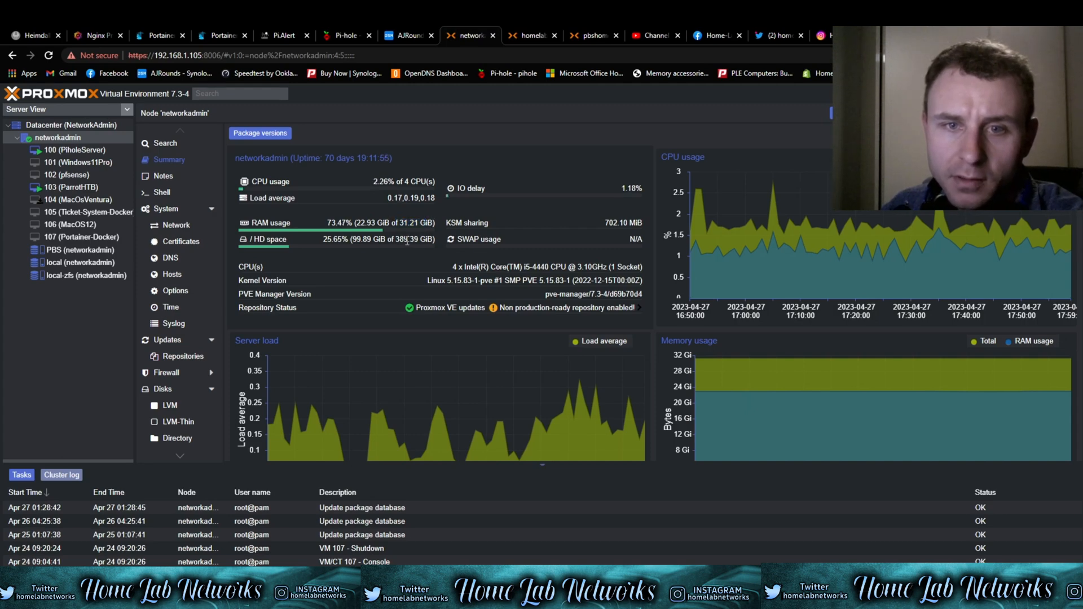
double_click(380, 240)
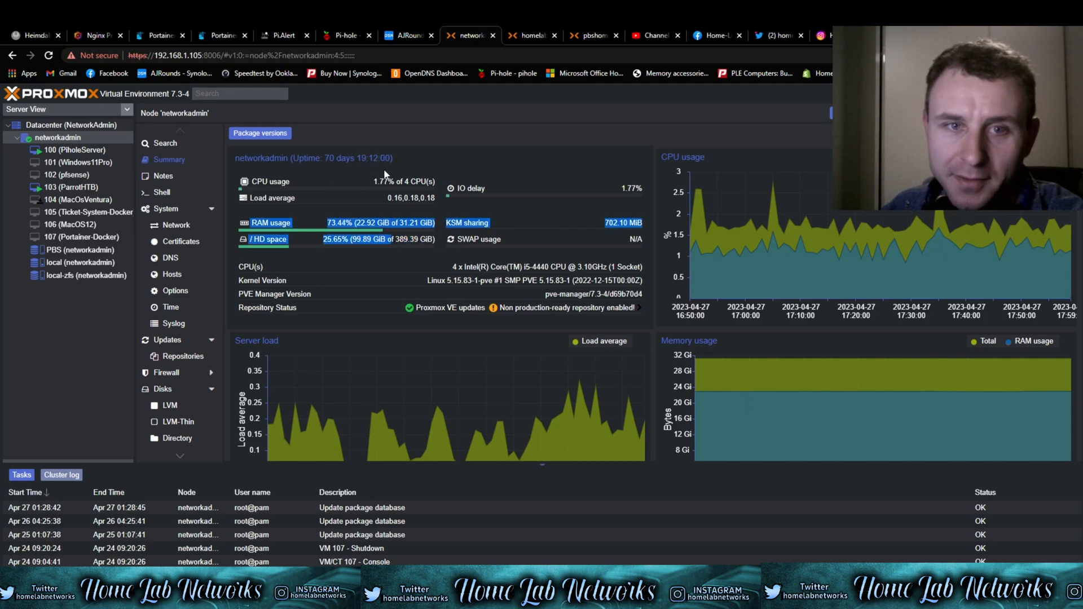
scroll(down, 3)
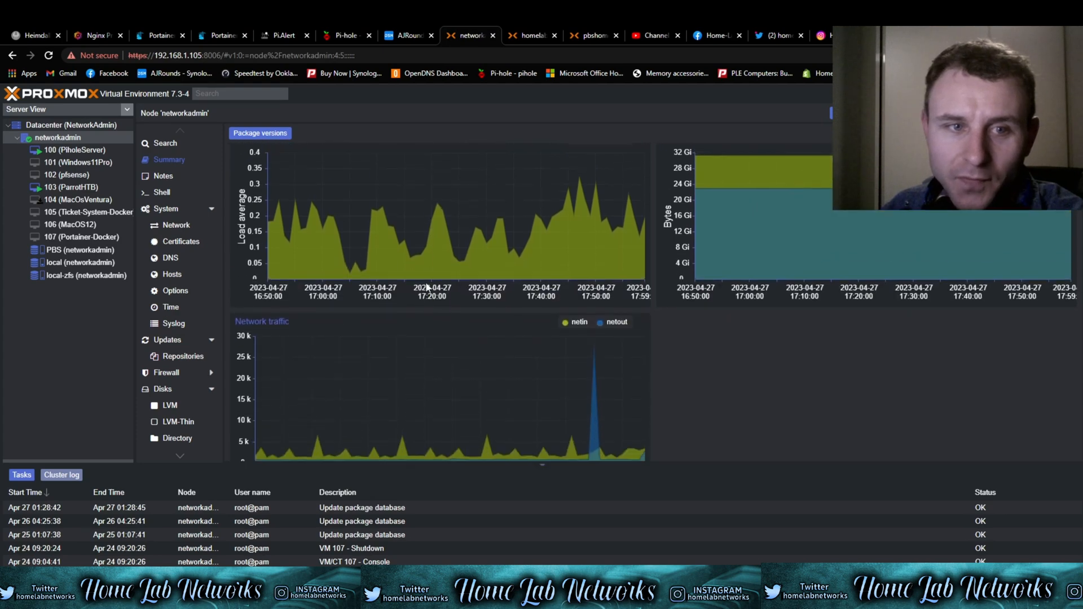
click(168, 160)
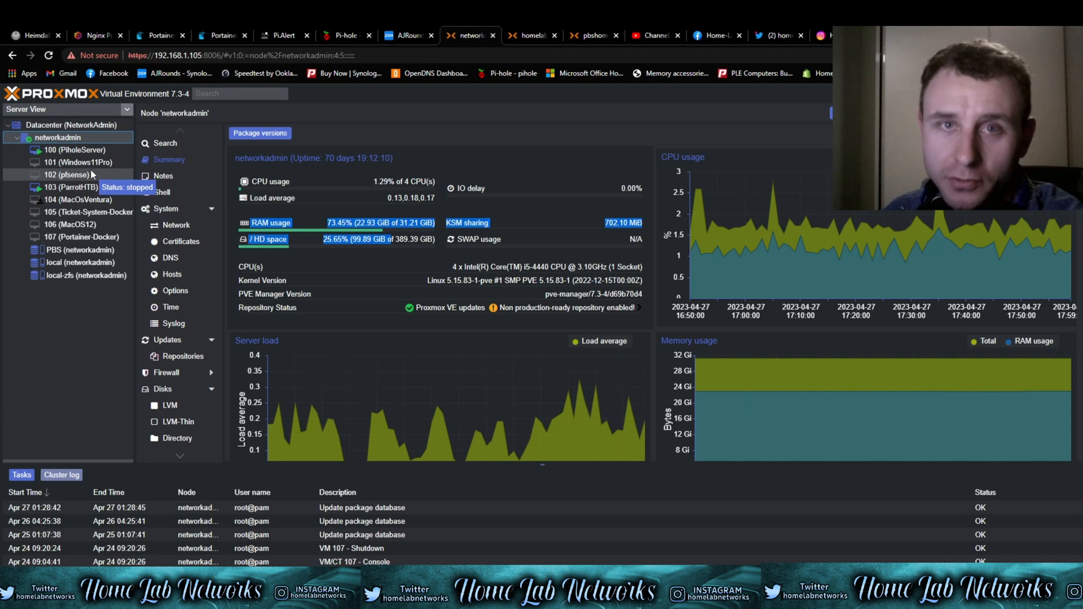
click(470, 35)
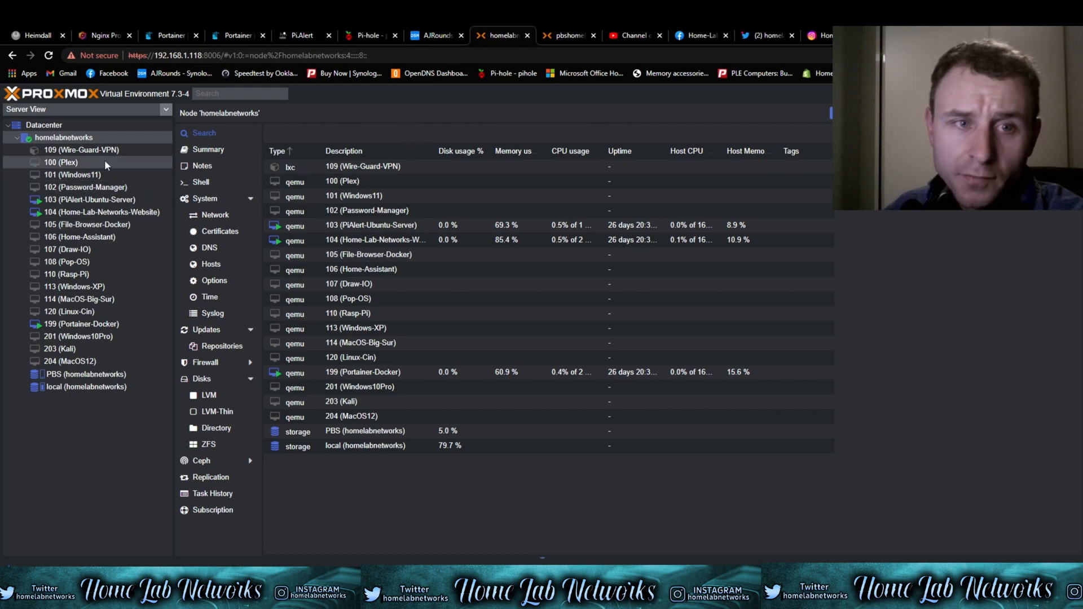
View the Plex and Draw-IO VM consoles, then go to the Backup Server login
click(61, 162)
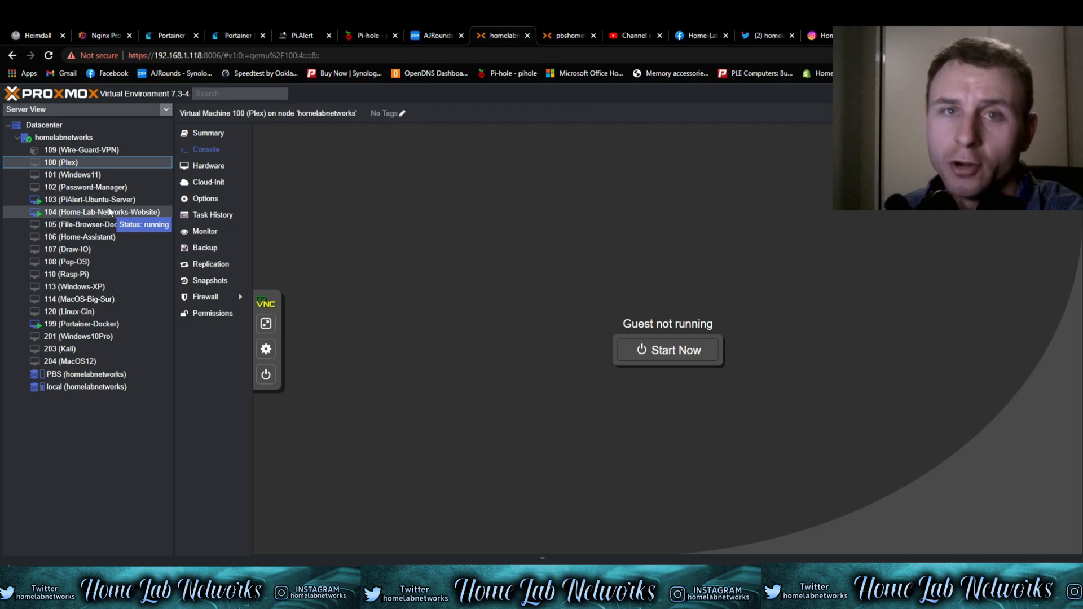
click(67, 248)
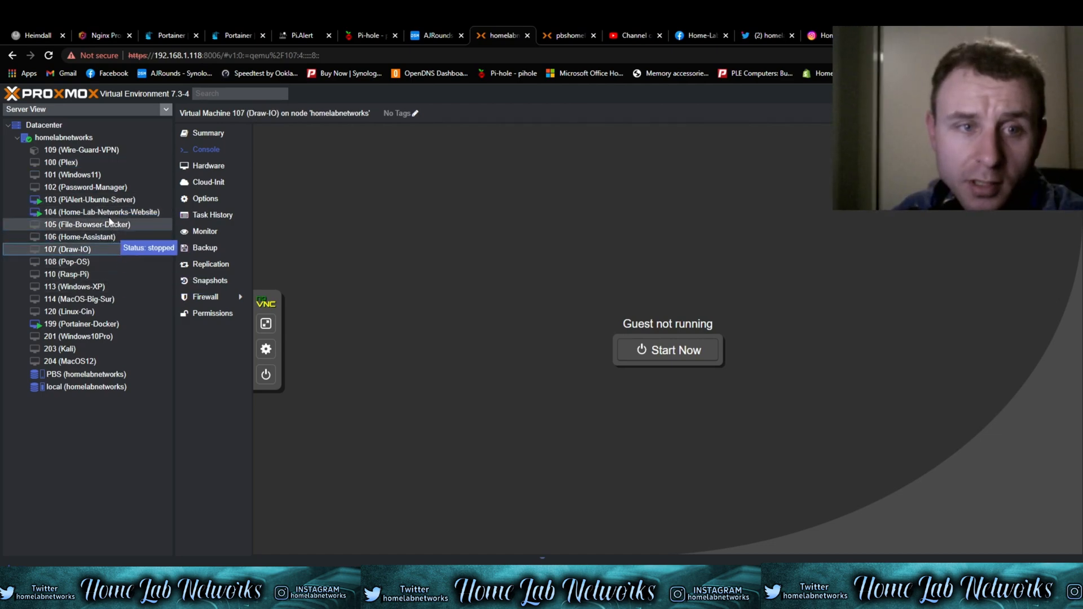
mouse_move(69, 200)
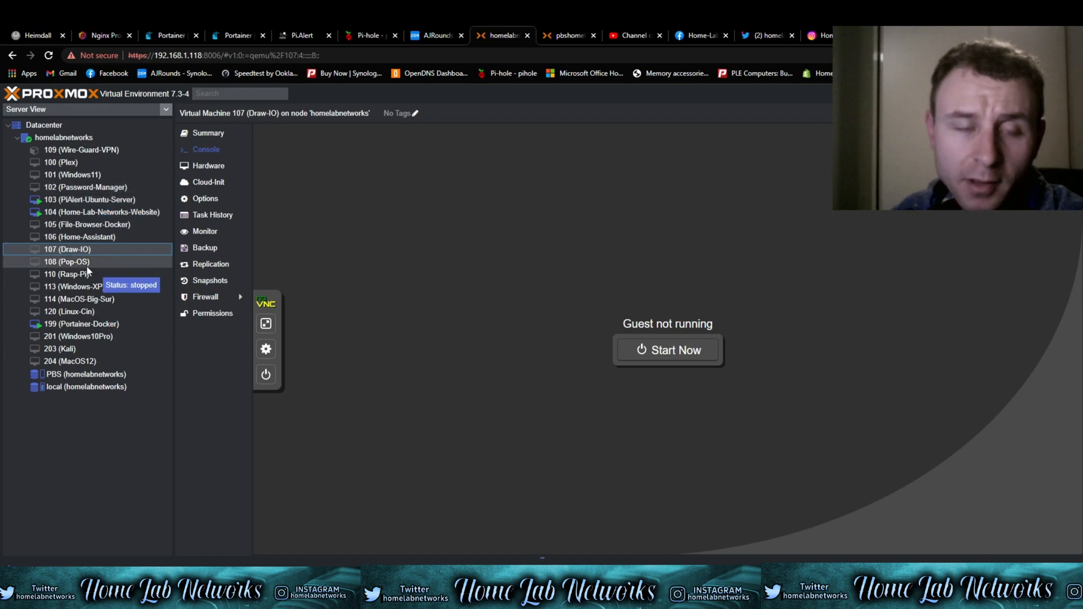
mouse_move(128, 212)
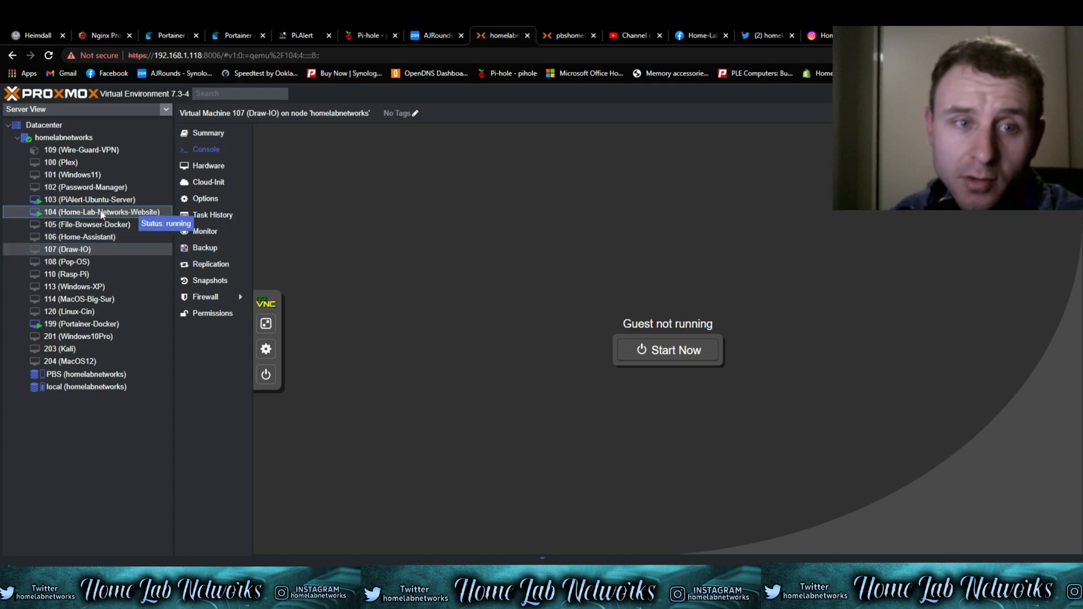
click(566, 35)
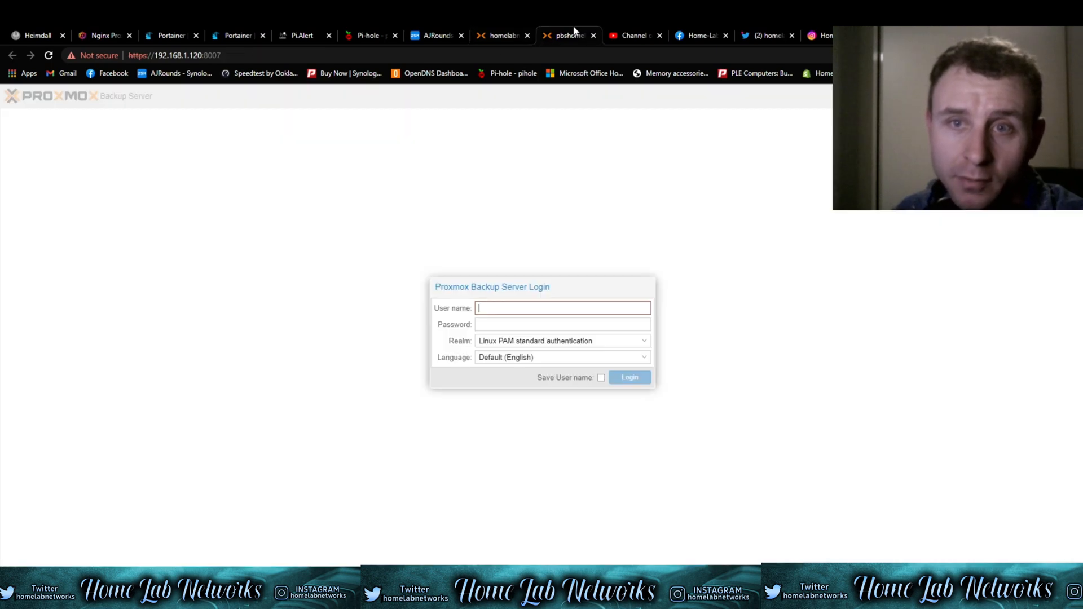
Log into Proxmox Backup Server as root and dismiss the no-subscription notice
click(561, 308)
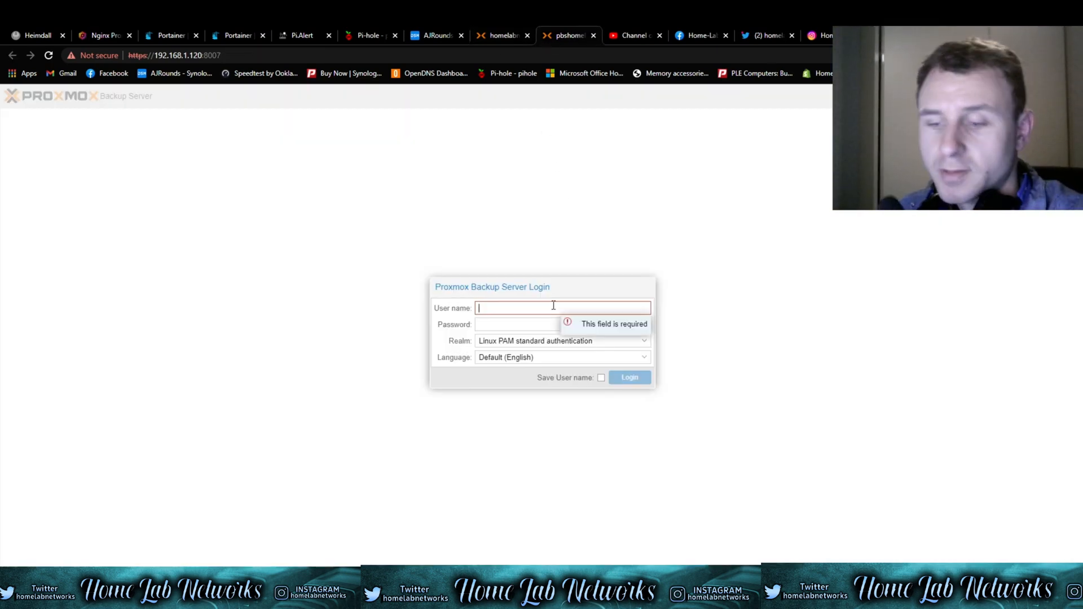
text(root)
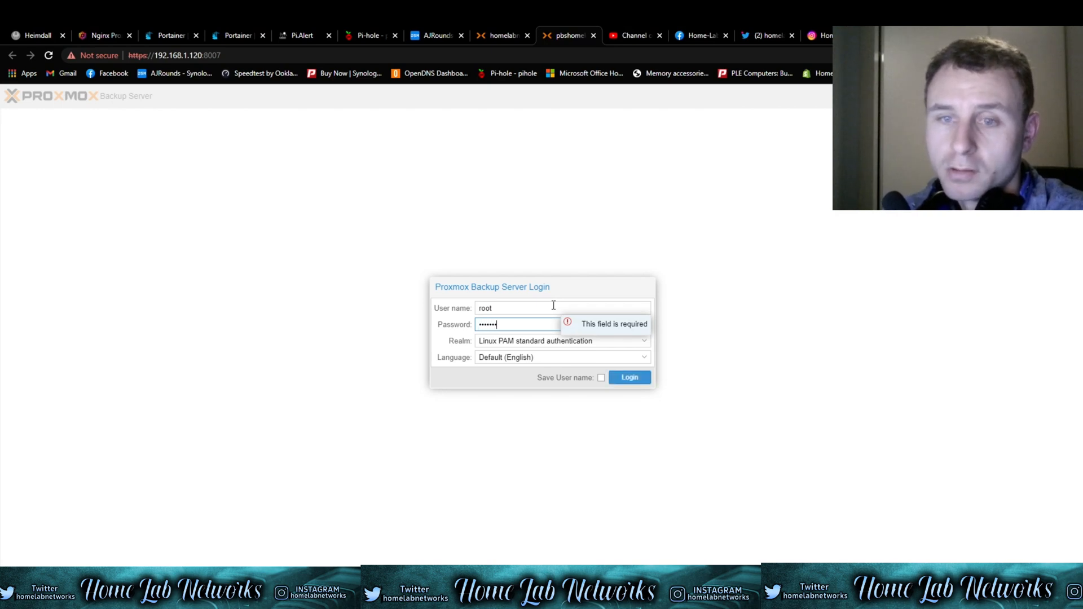
click(628, 378)
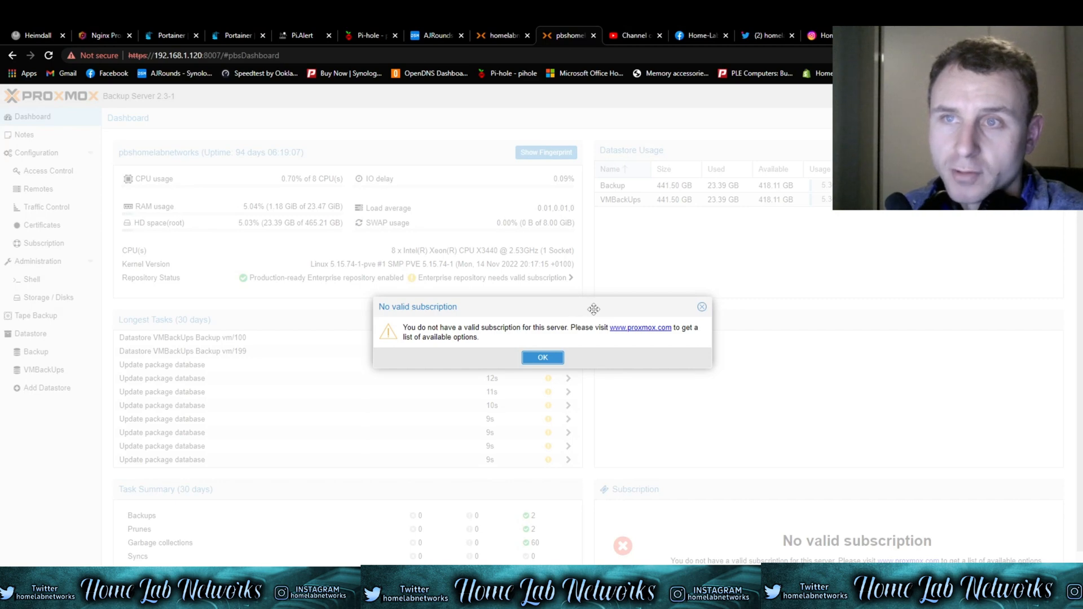
click(542, 357)
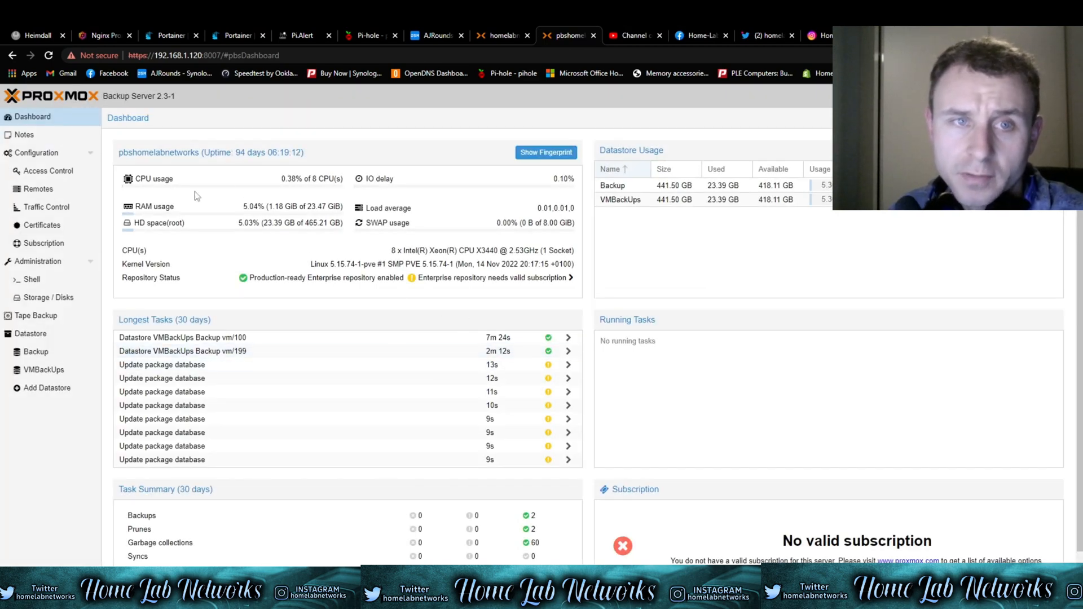
Scroll through the backup dashboard, then return to the Proxmox VE VM console
click(619, 185)
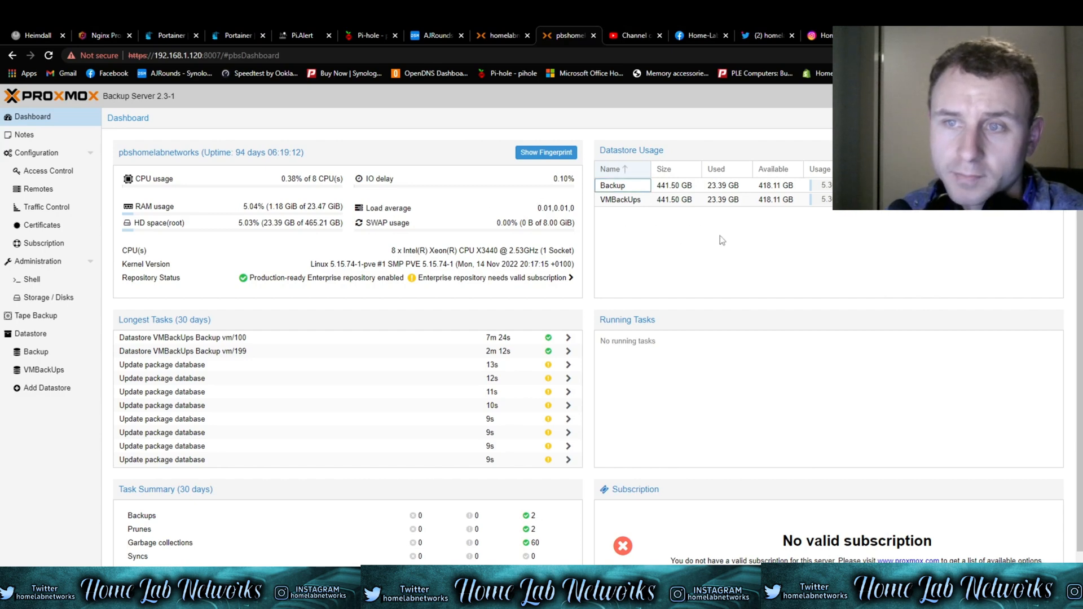
scroll(down, 3)
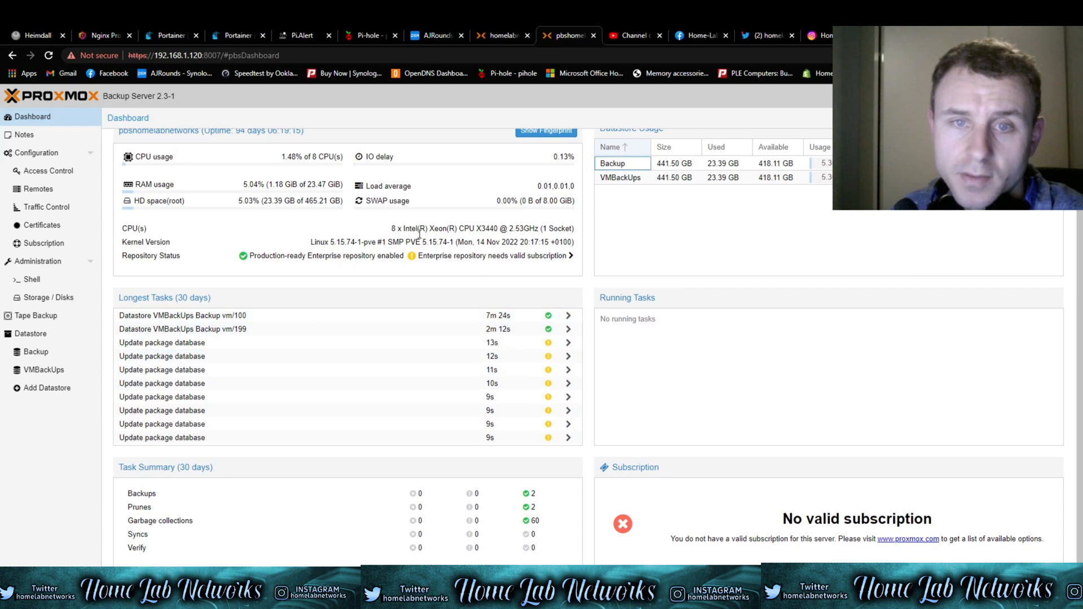
click(501, 35)
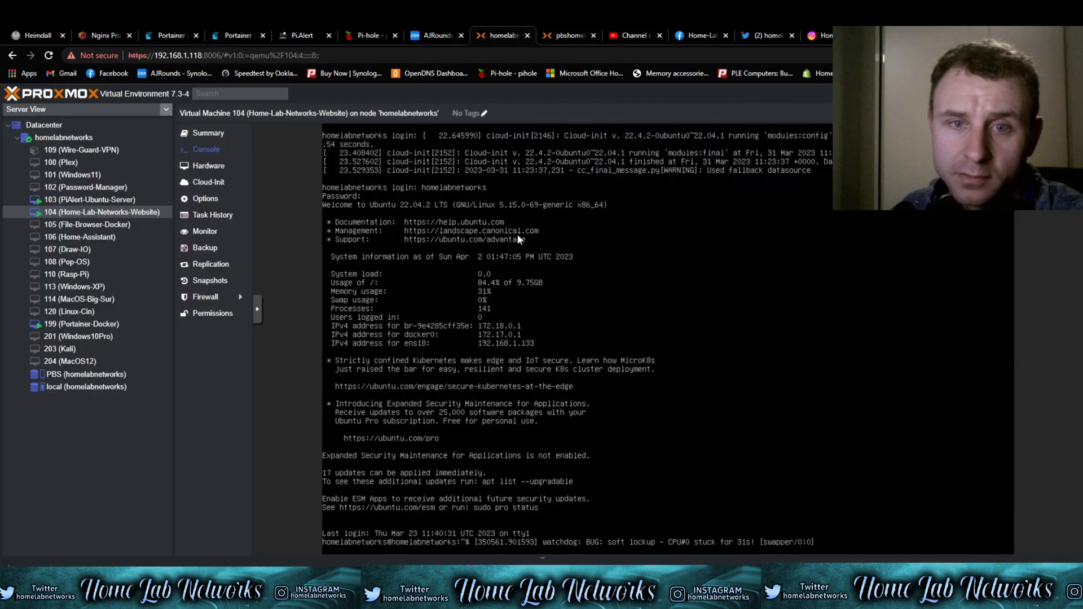
click(68, 274)
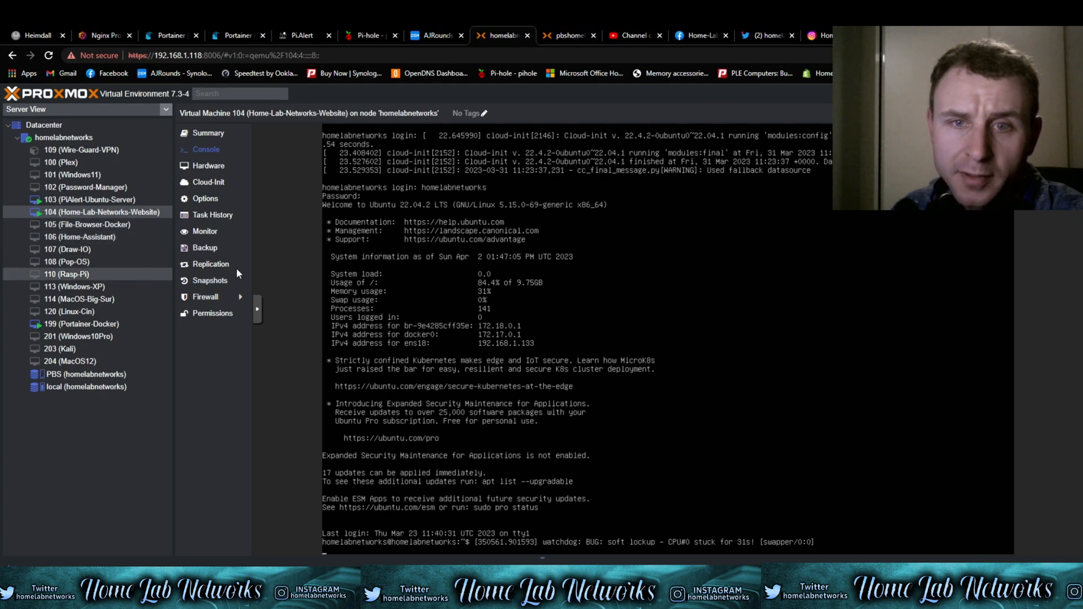
click(567, 35)
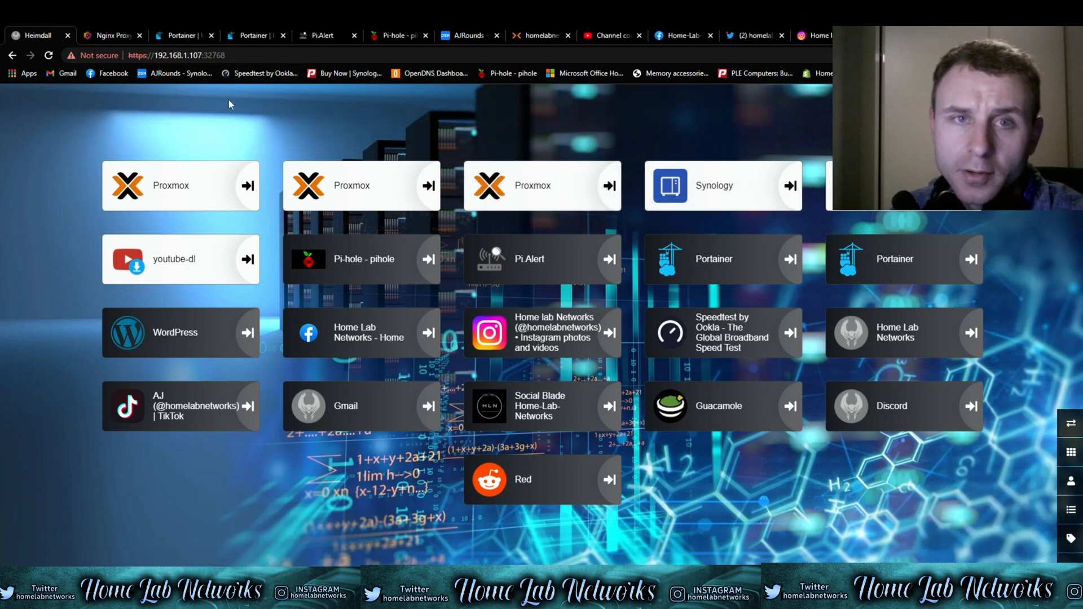
mouse_move(93, 154)
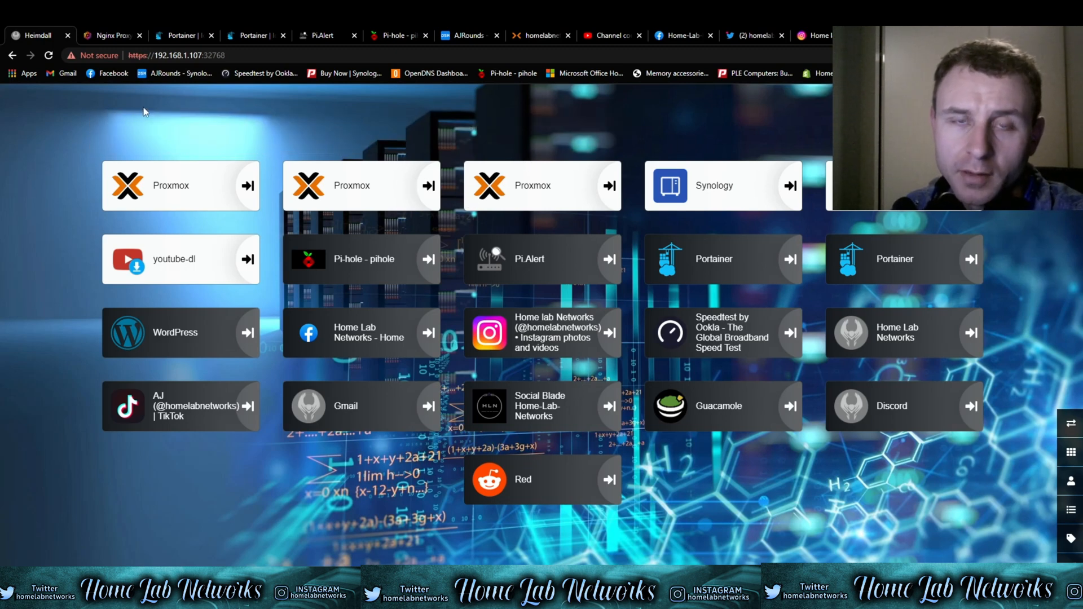
mouse_move(229, 126)
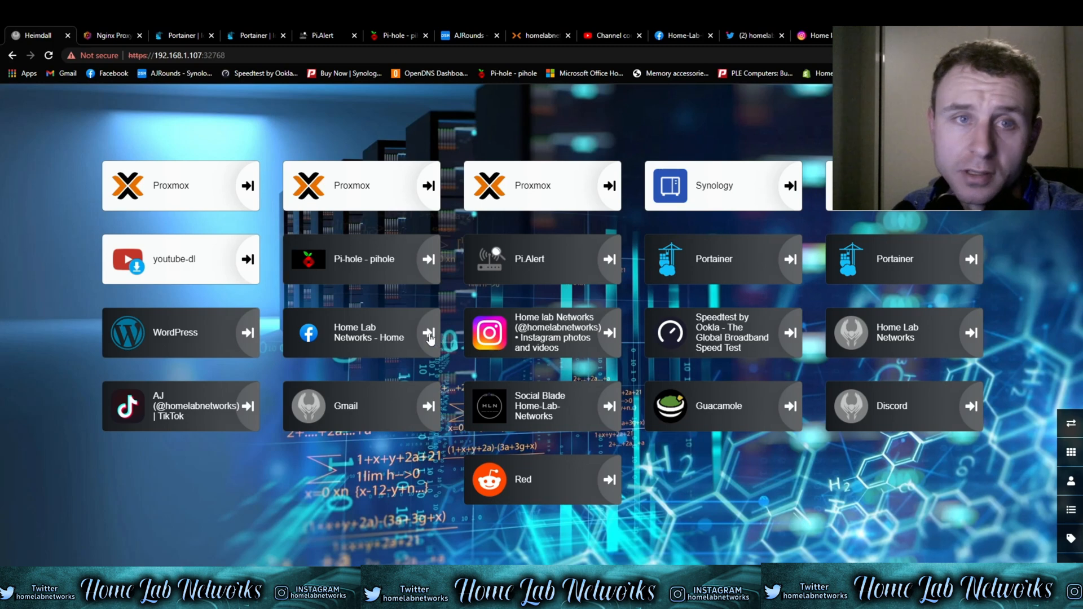
mouse_move(107, 62)
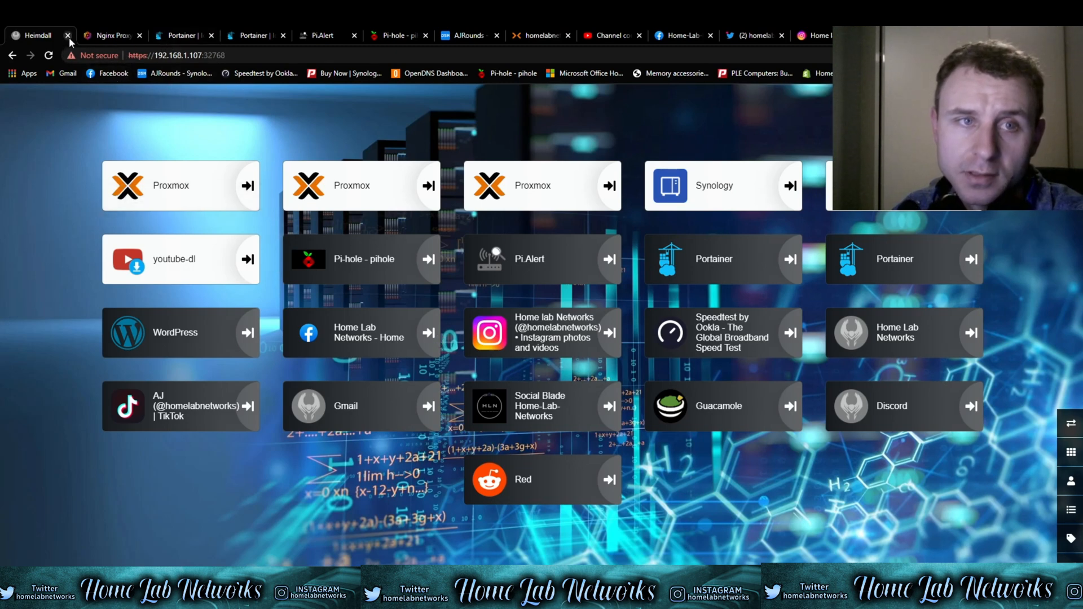
click(67, 35)
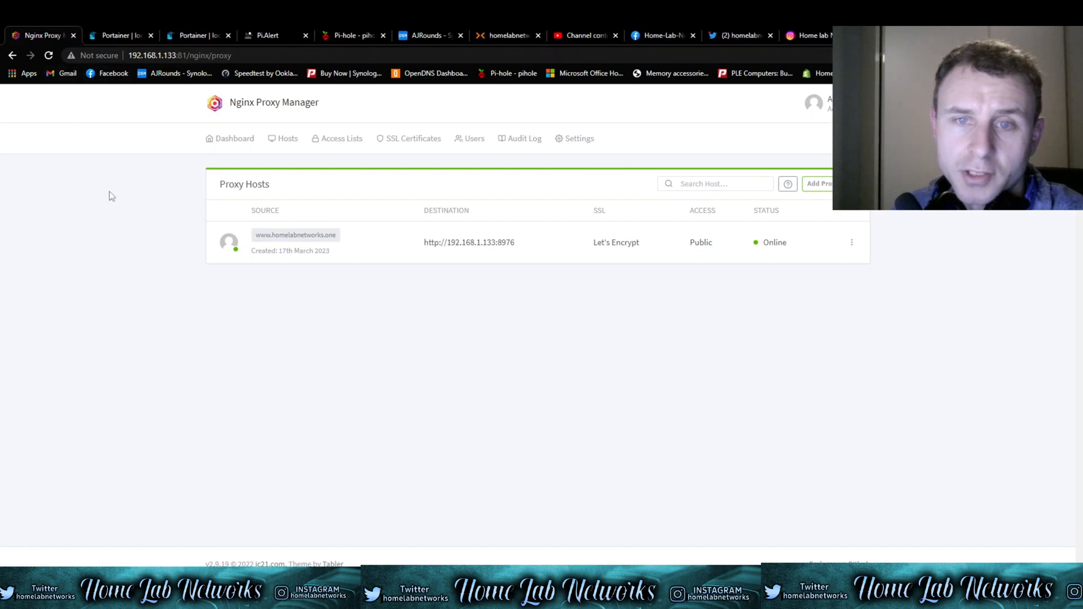
mouse_move(249, 166)
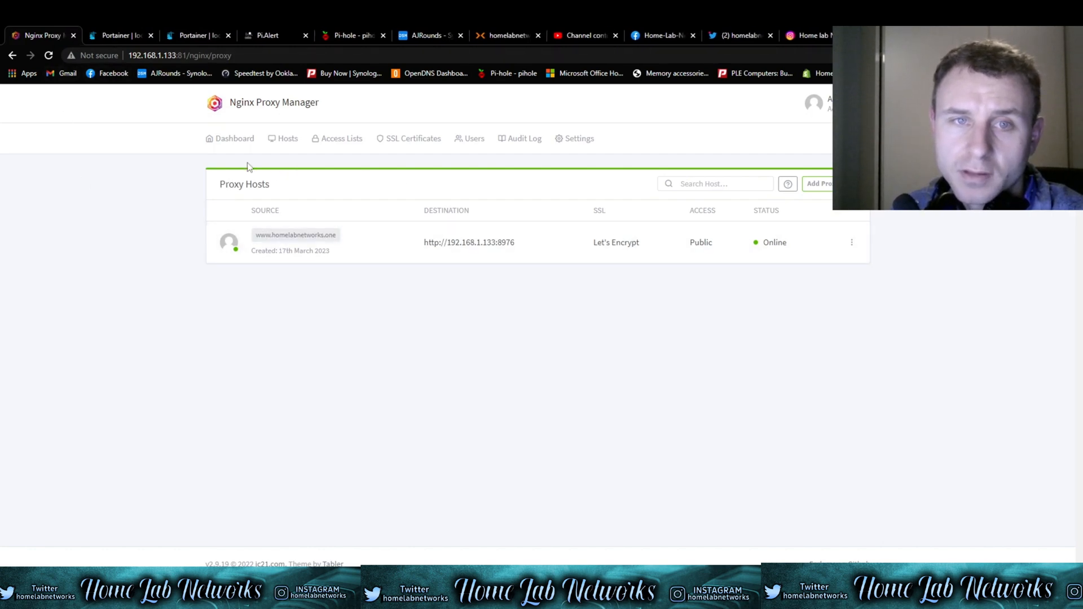
mouse_move(181, 214)
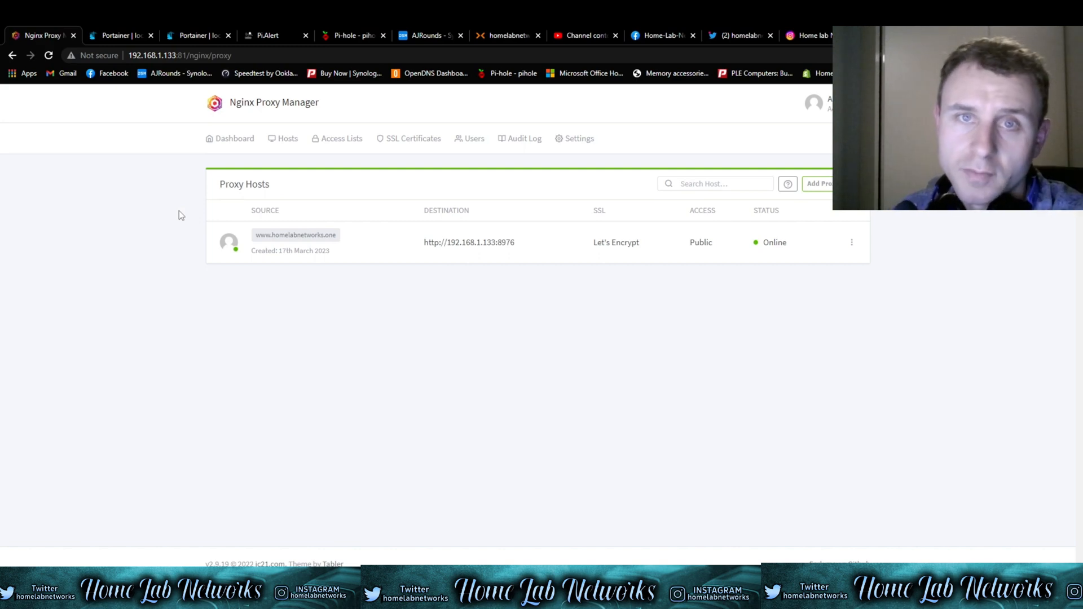
mouse_move(406, 287)
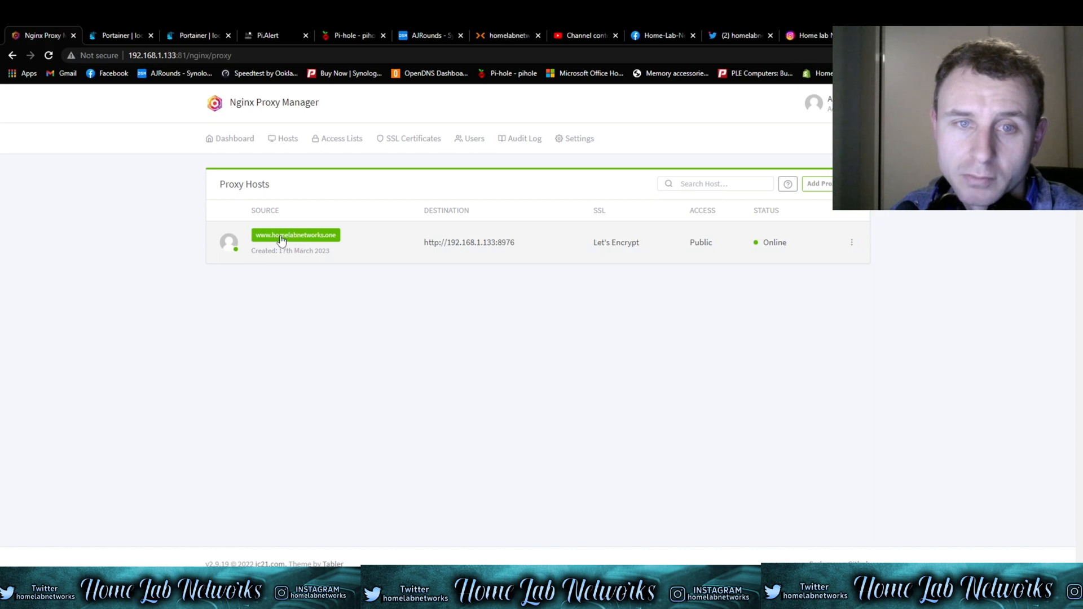
click(296, 235)
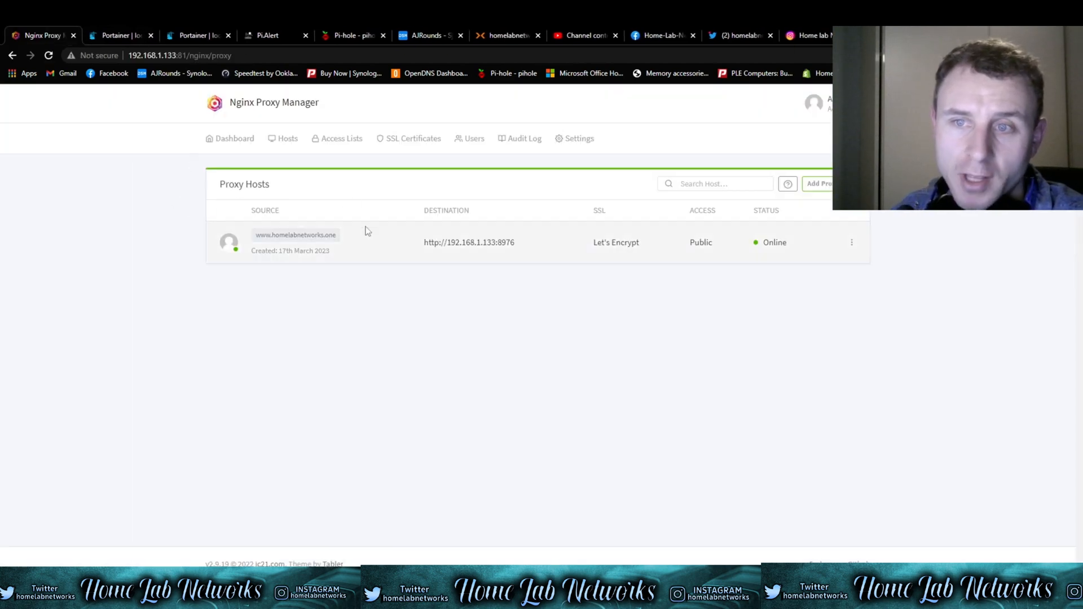
mouse_move(363, 231)
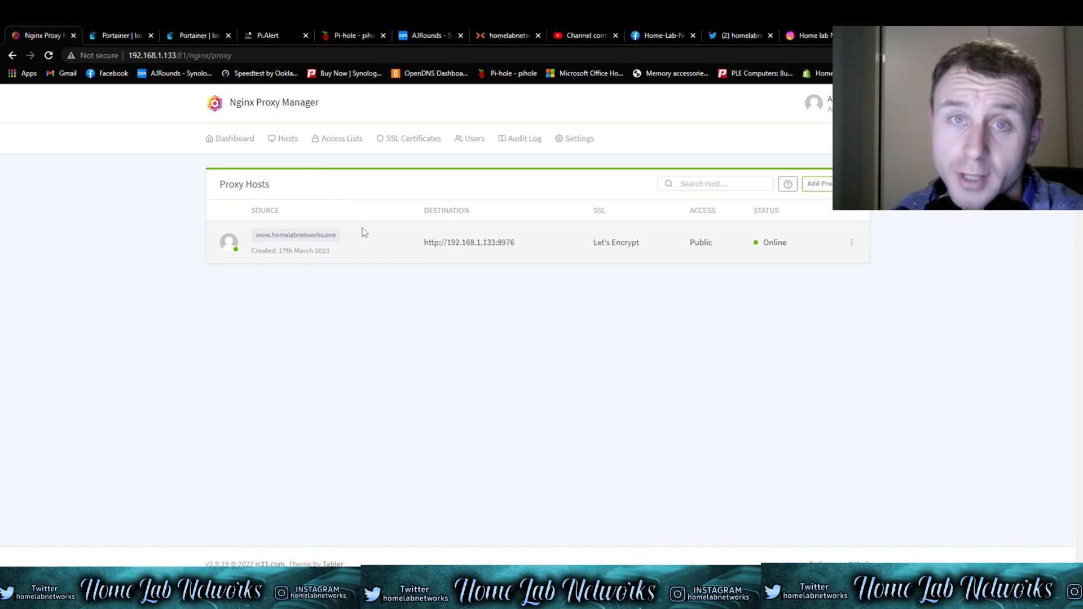
mouse_move(372, 253)
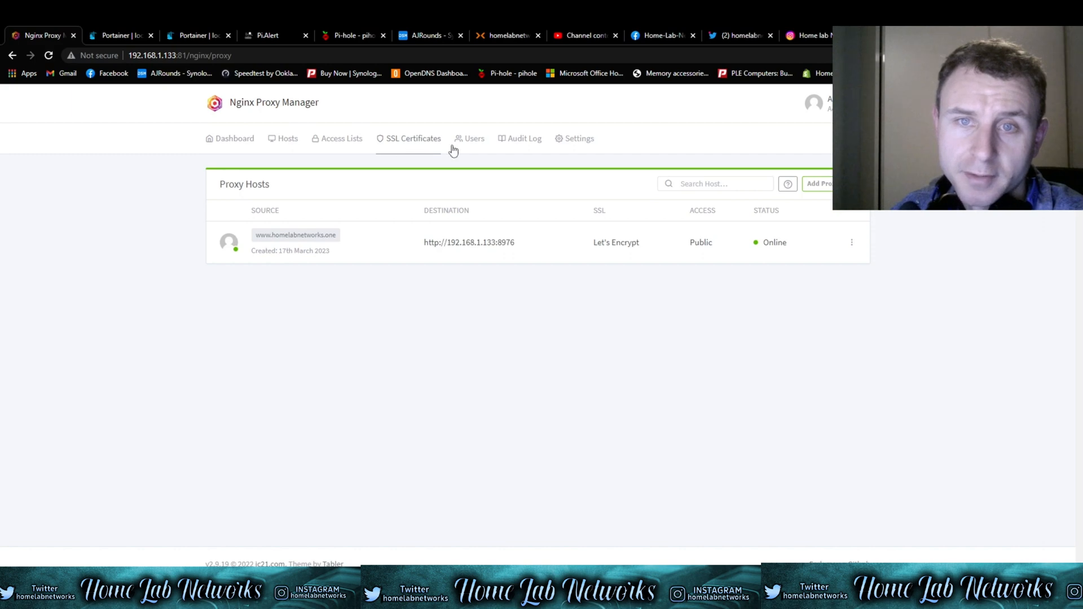
mouse_move(462, 293)
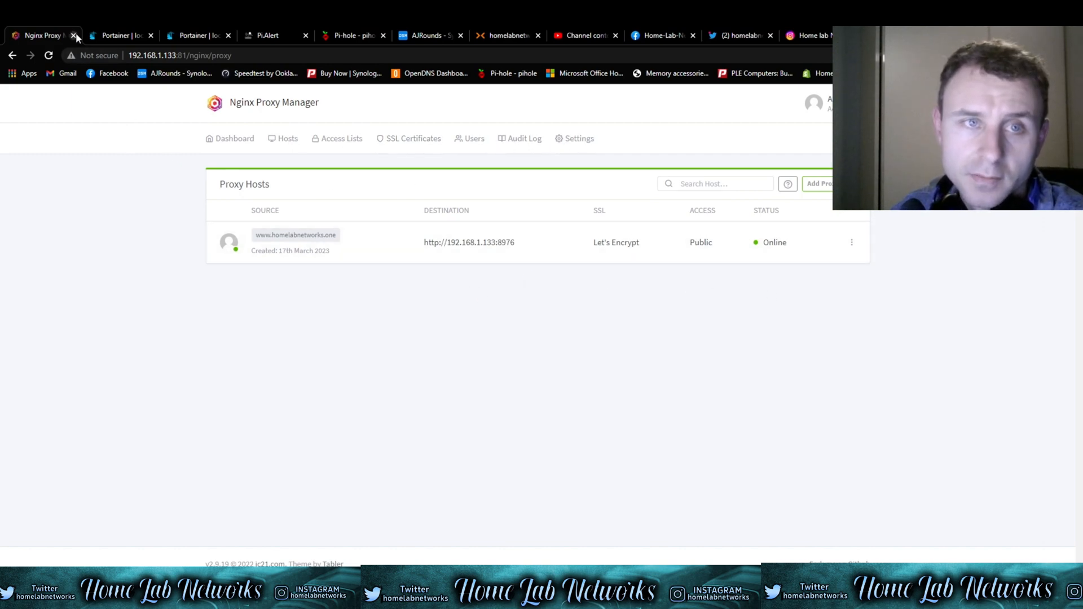
Close the Nginx Proxy Manager tab to reveal Portainer's local container list
click(74, 35)
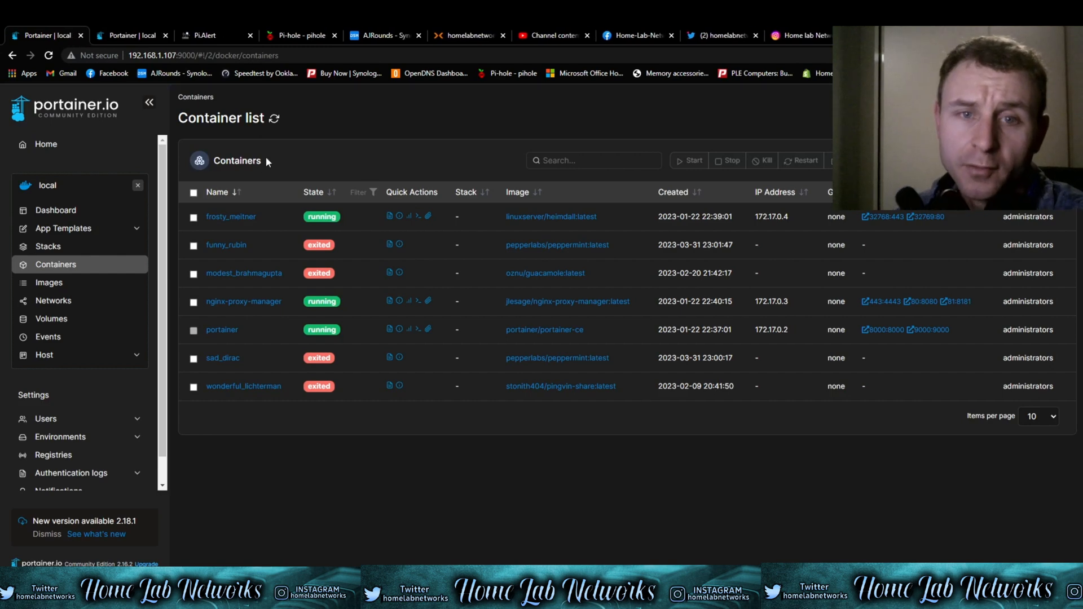
mouse_move(410, 187)
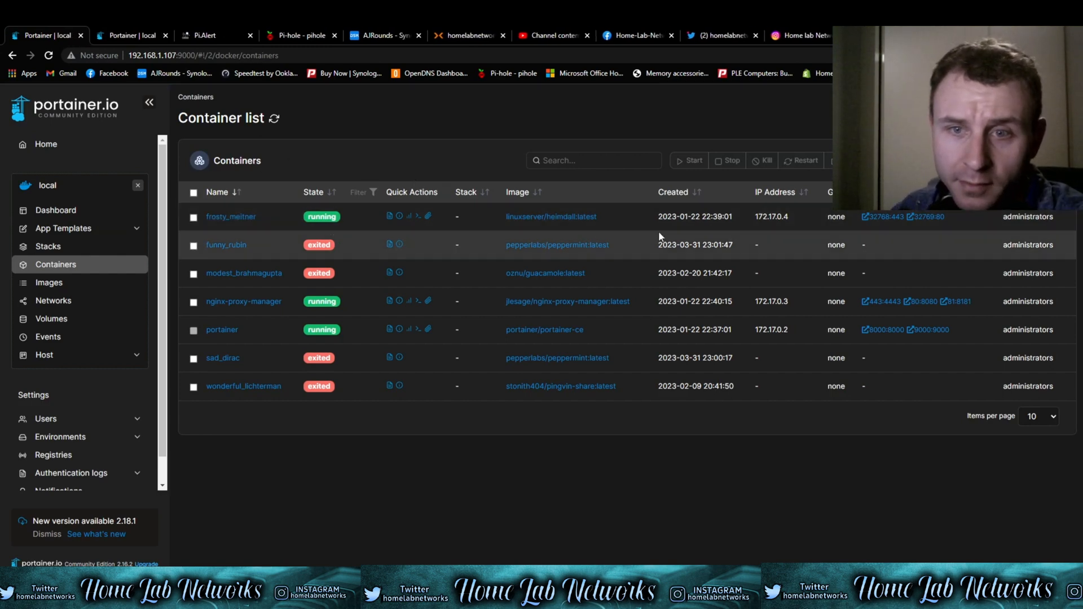
mouse_move(470, 240)
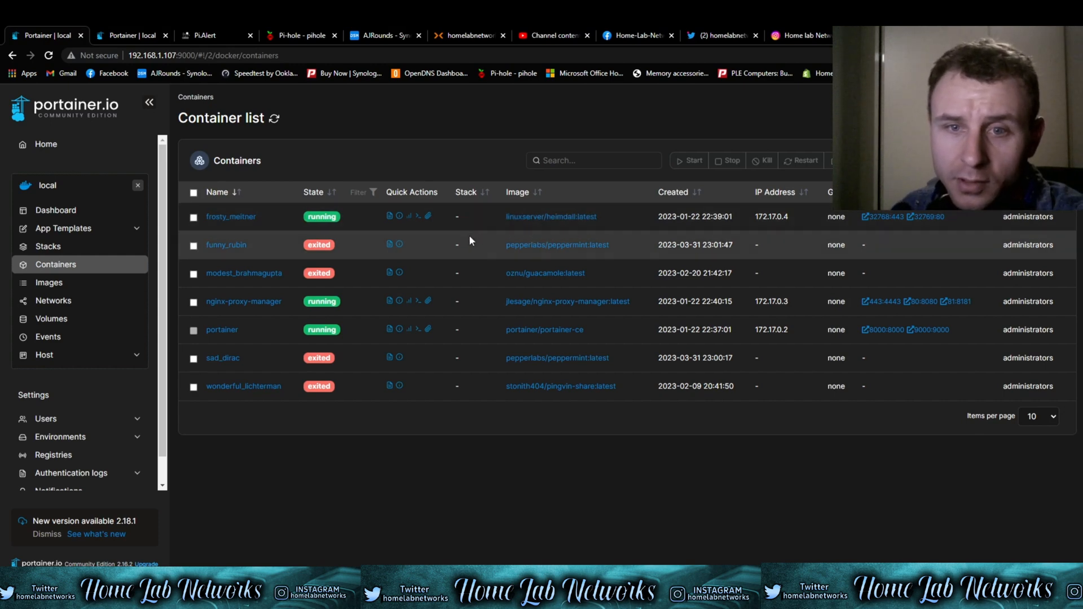
mouse_move(475, 250)
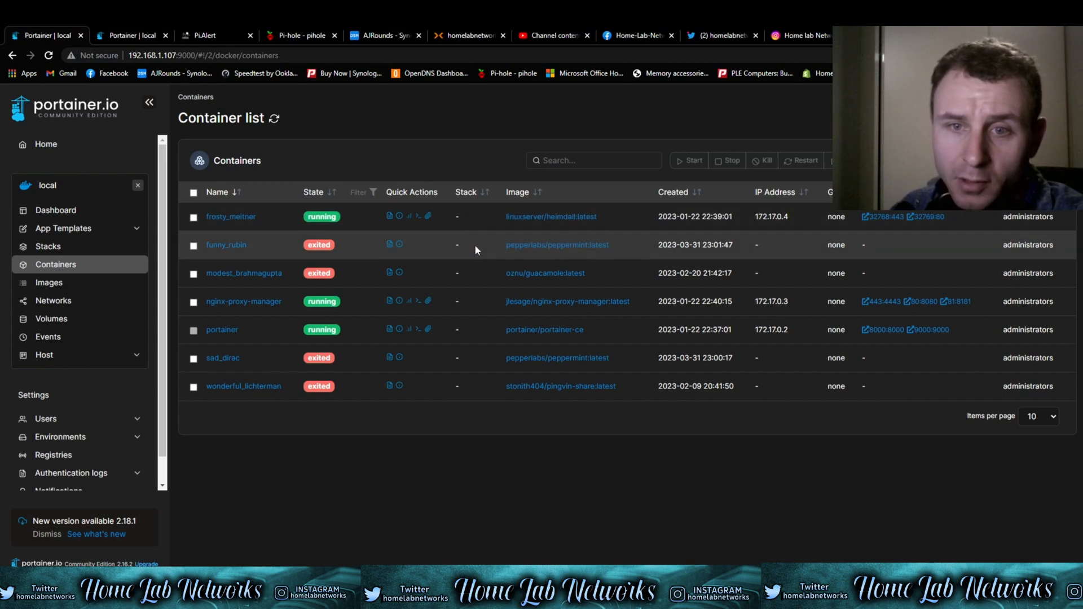
mouse_move(492, 259)
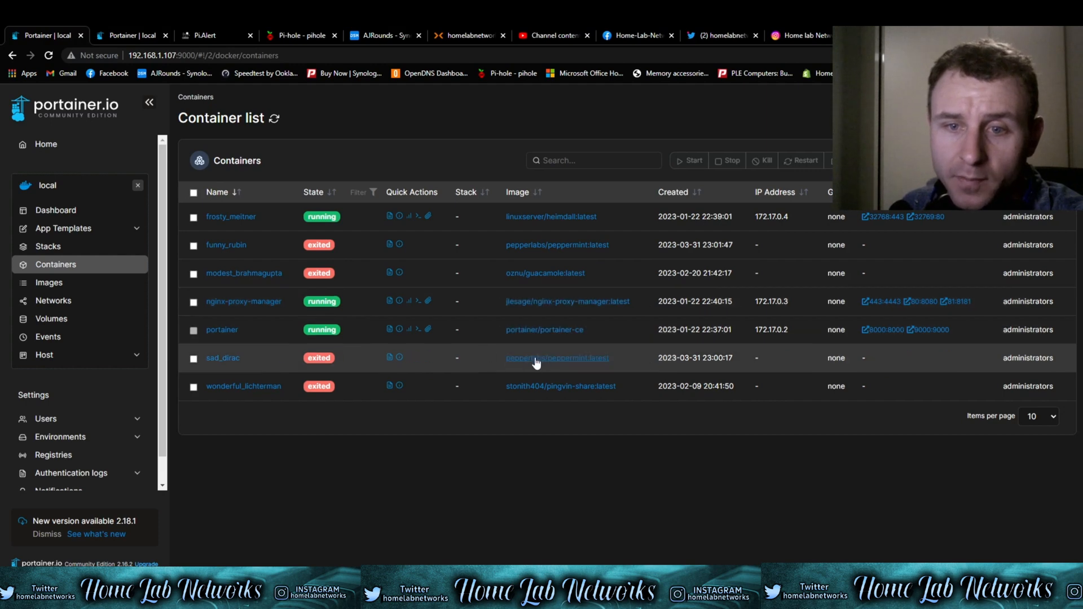
mouse_move(581, 366)
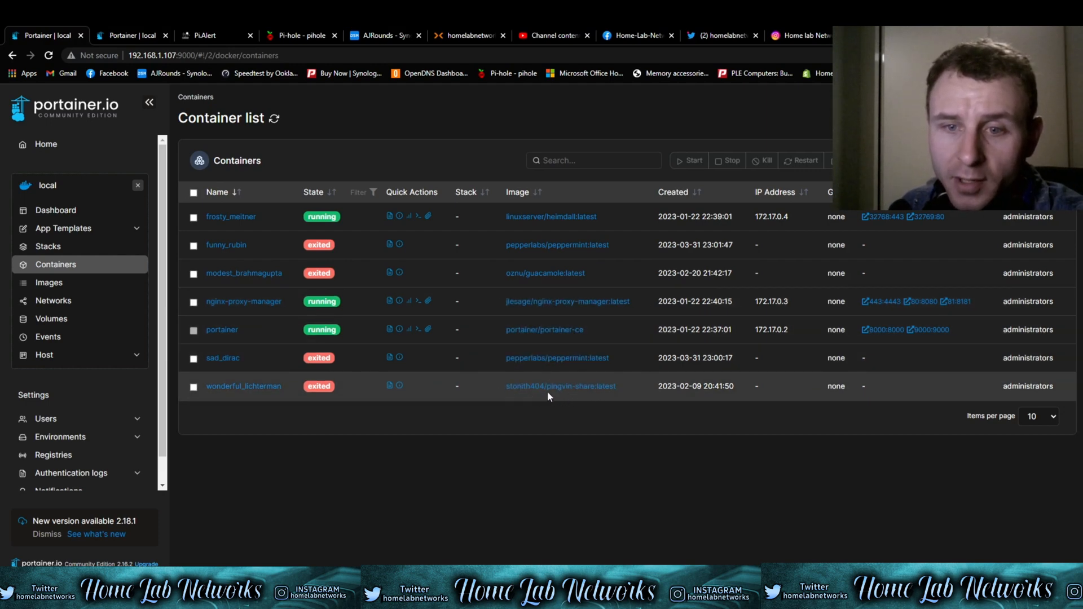
mouse_move(574, 394)
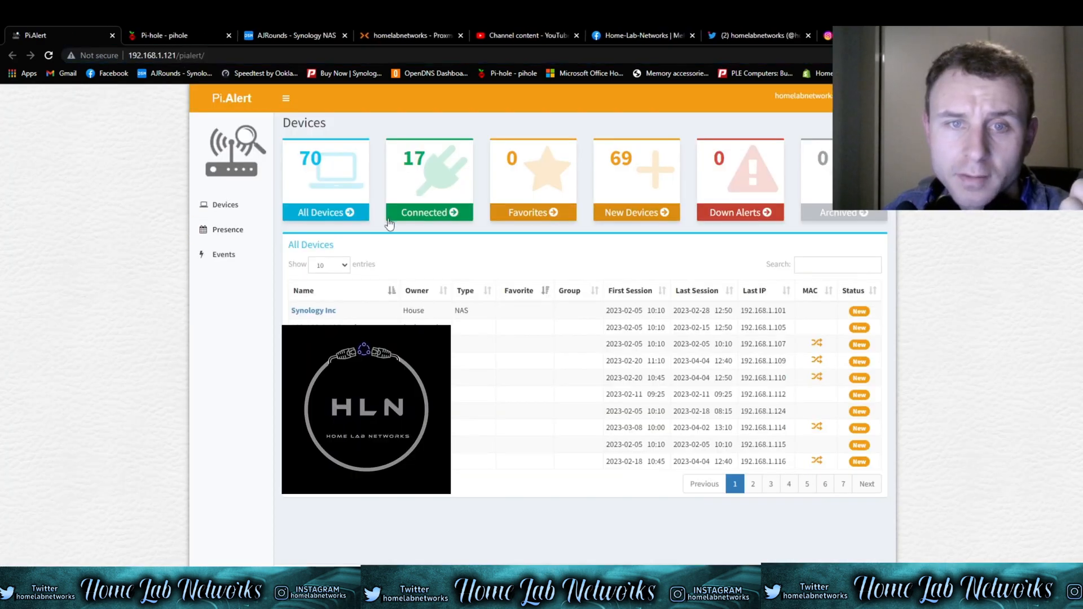
mouse_move(338, 227)
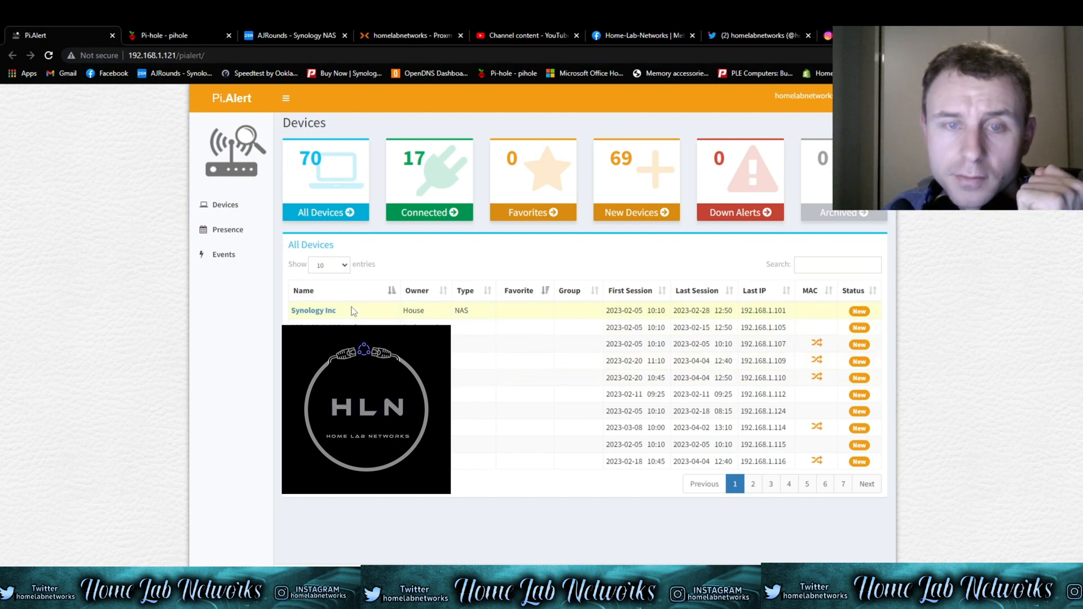
mouse_move(235, 325)
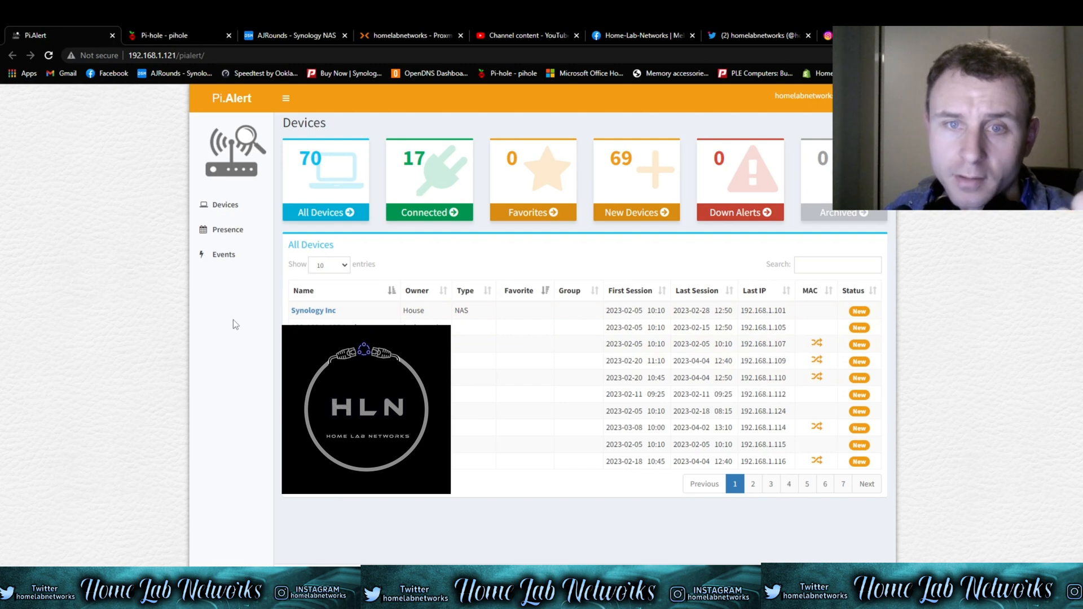
mouse_move(463, 259)
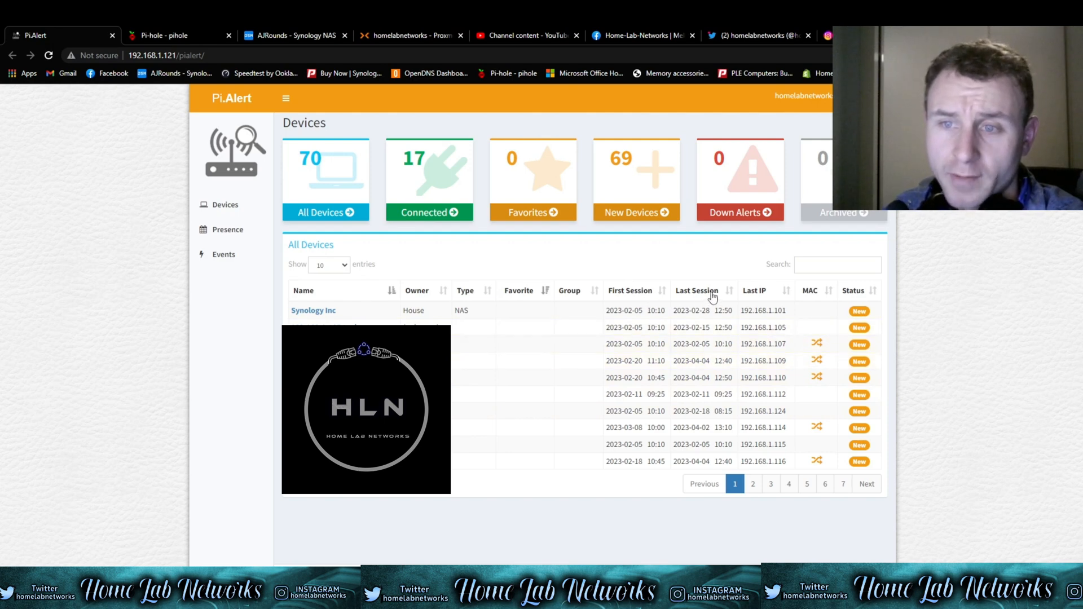
mouse_move(753, 305)
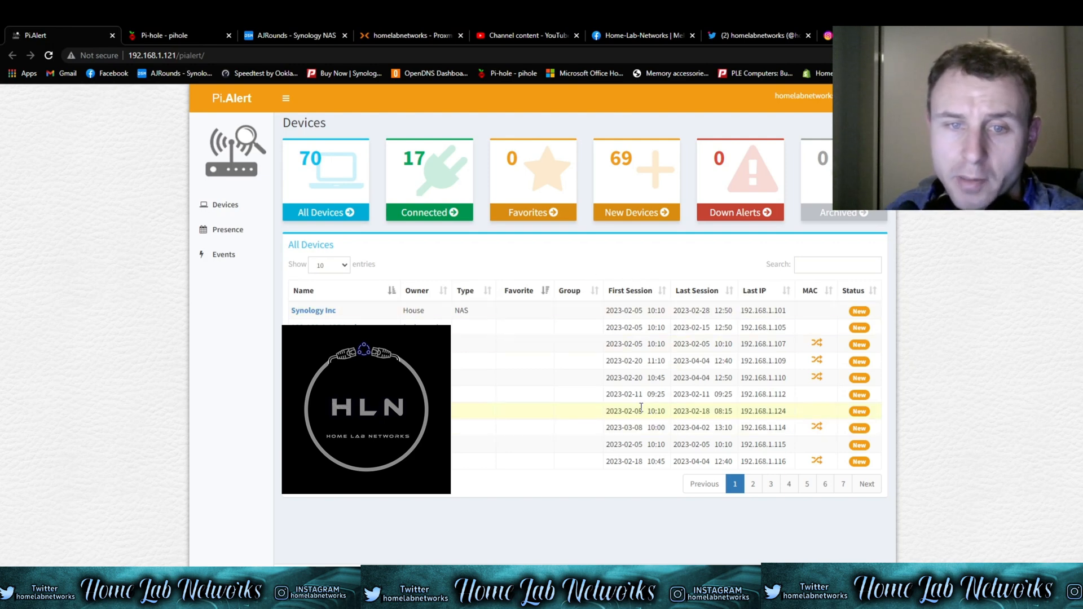
Close the Pi.Alert device dashboard to bring up the Pi-hole login page
click(112, 35)
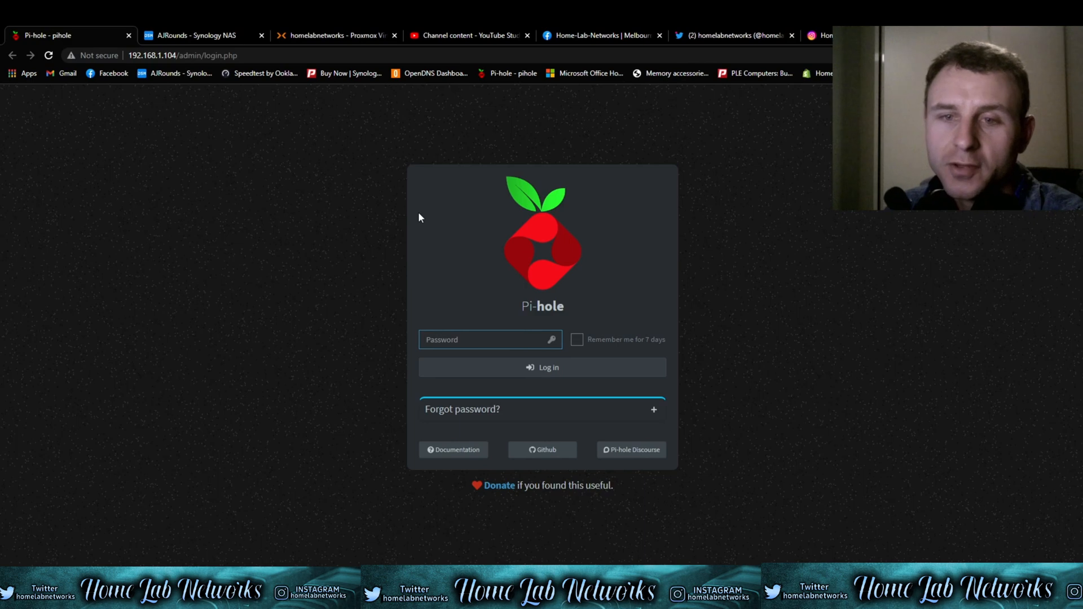
mouse_move(475, 327)
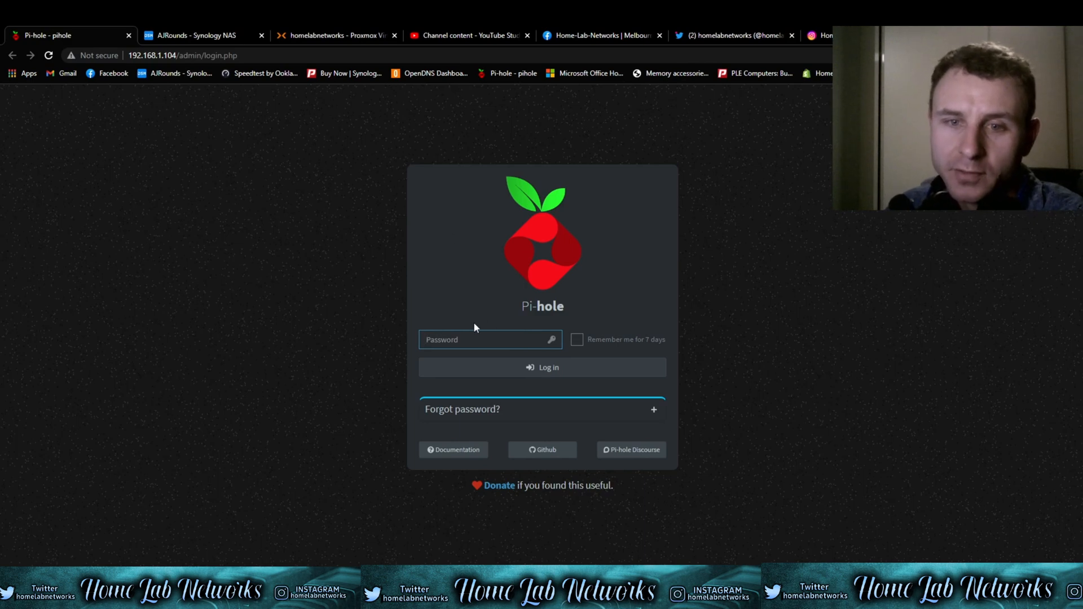
Enter the Pi-hole password, log in, and scroll the query statistics dashboard
click(542, 367)
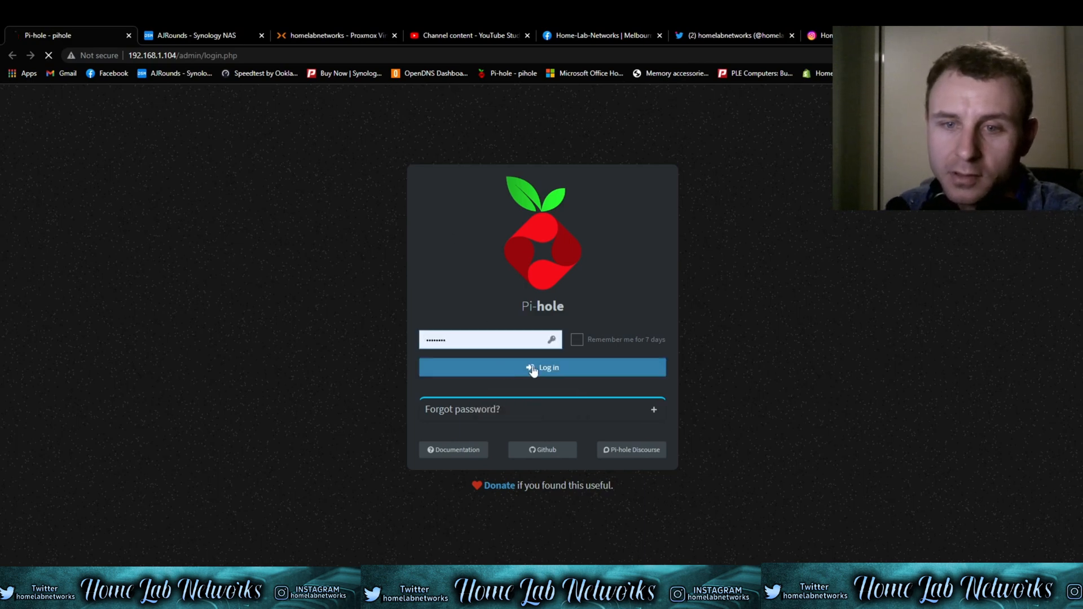
click(542, 367)
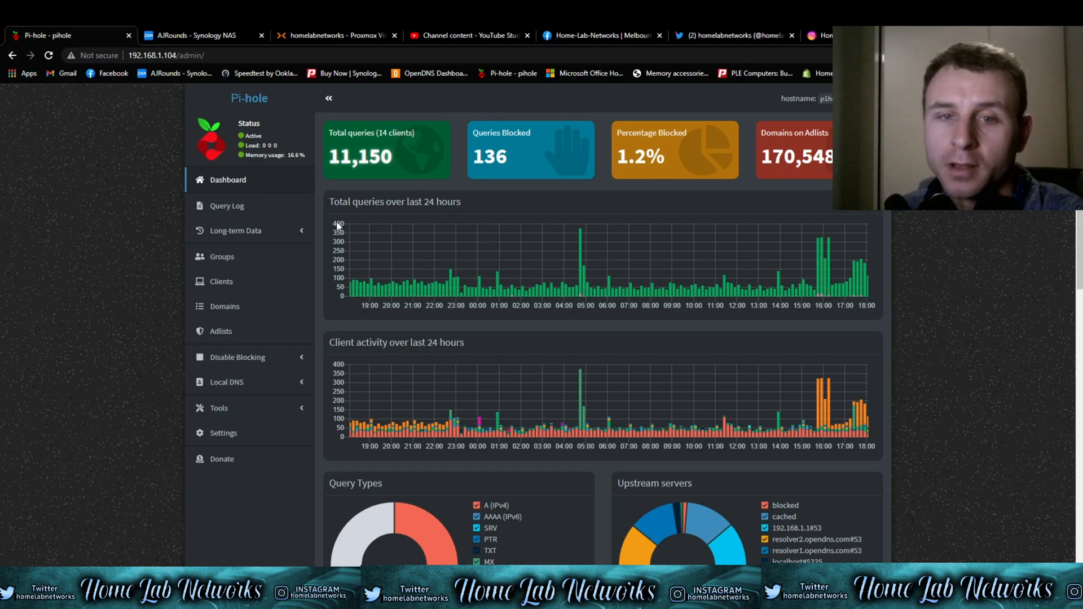
scroll(down, 3)
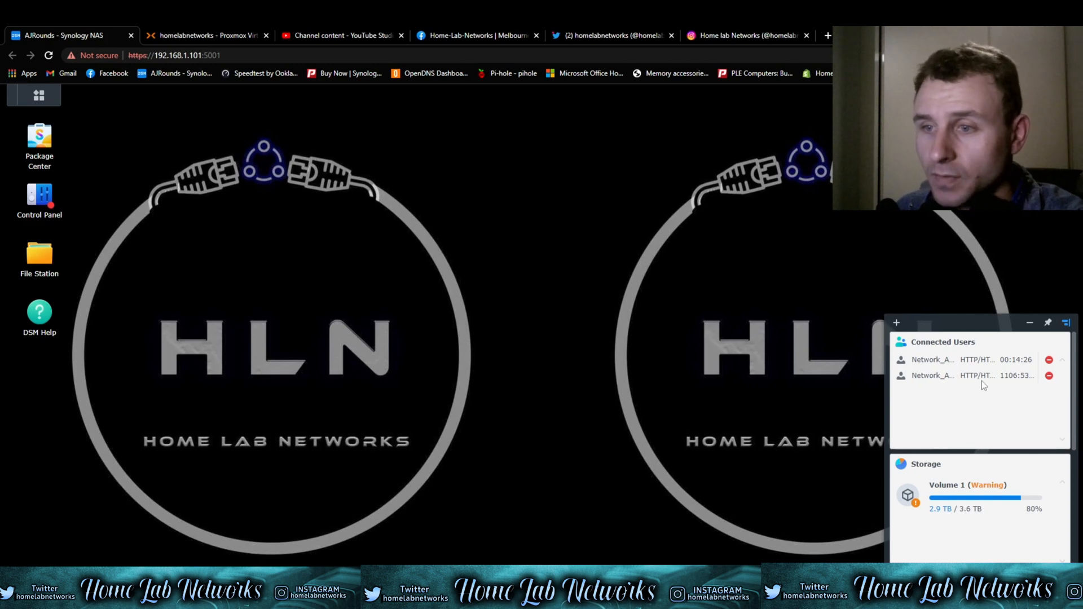
mouse_move(807, 301)
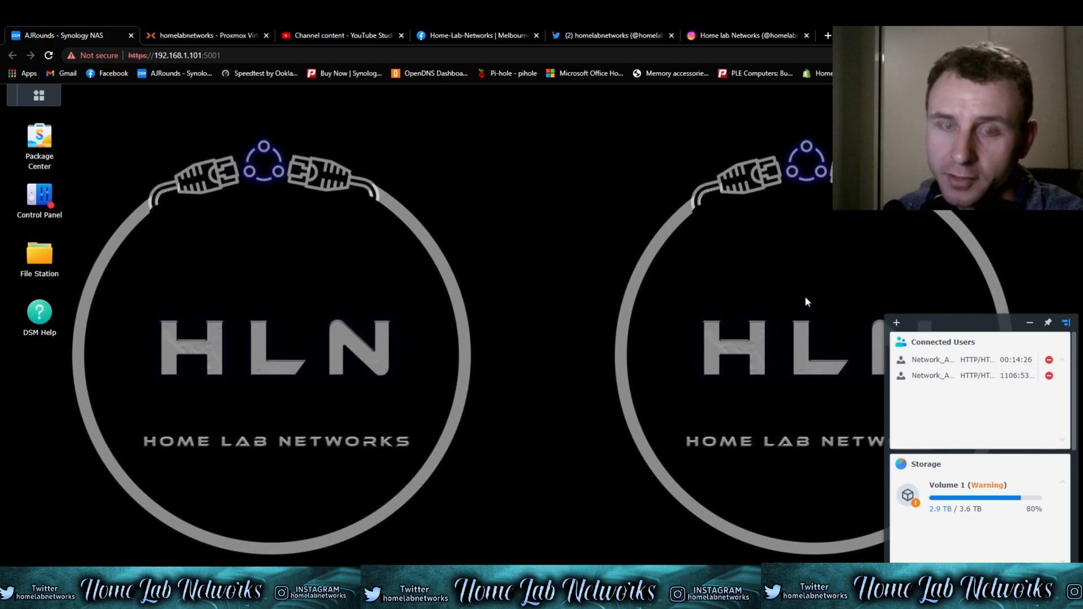
mouse_move(681, 306)
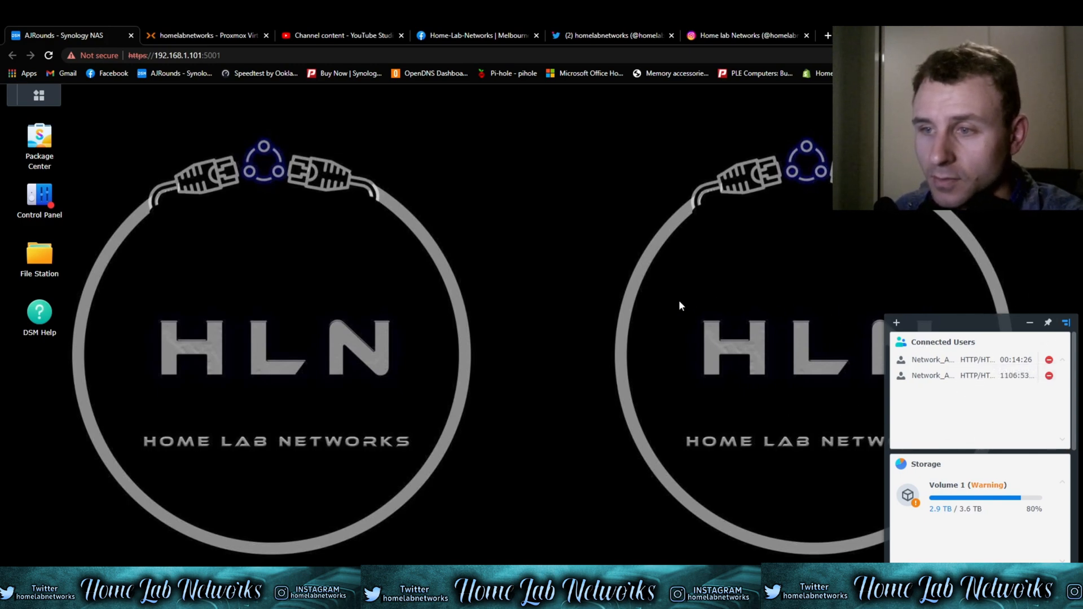
mouse_move(572, 257)
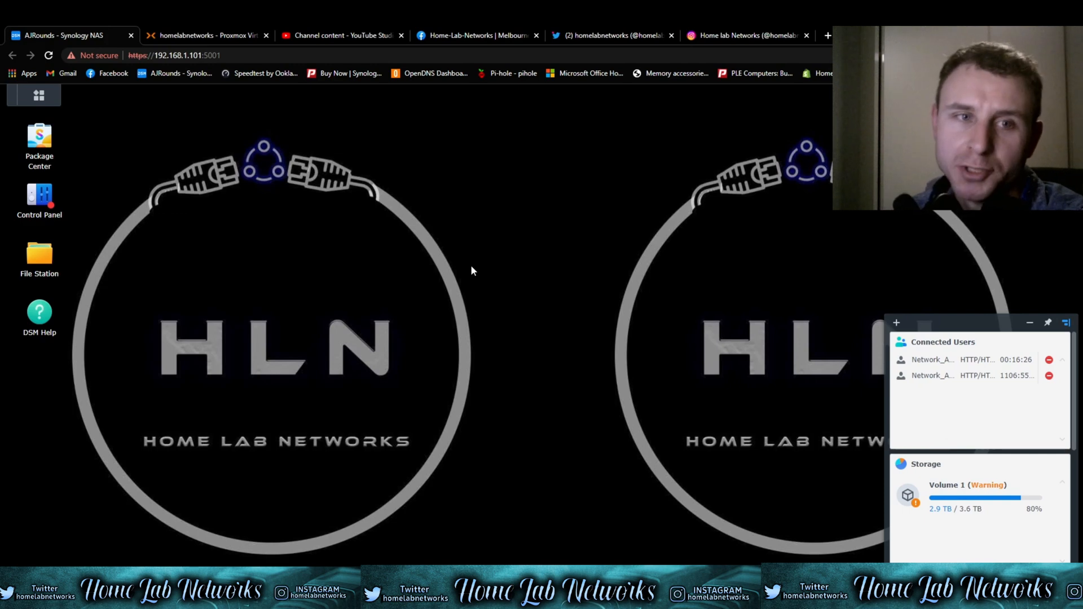
mouse_move(982, 434)
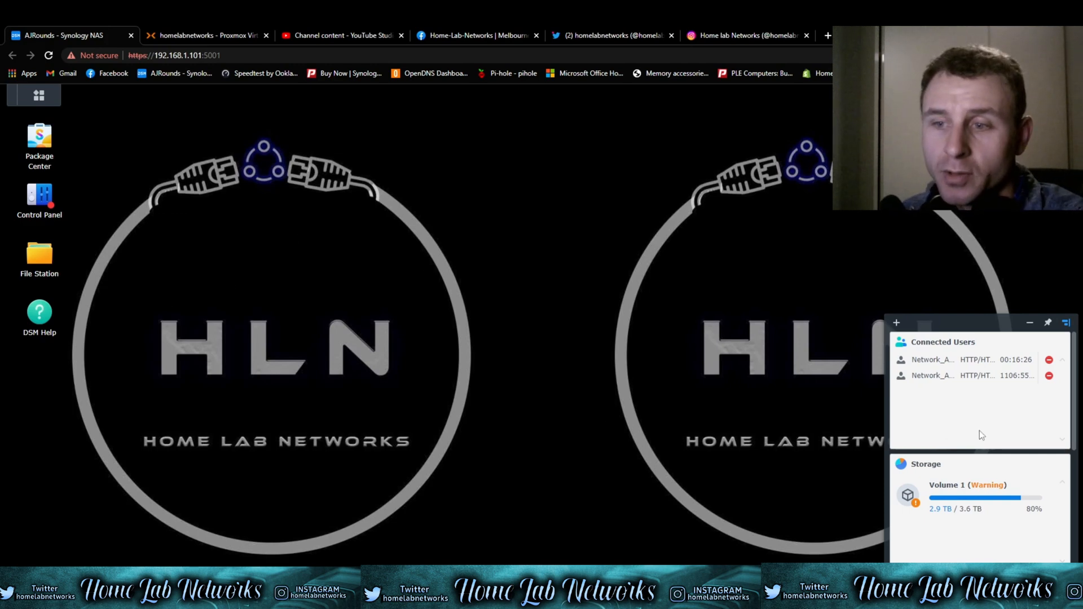
mouse_move(968, 509)
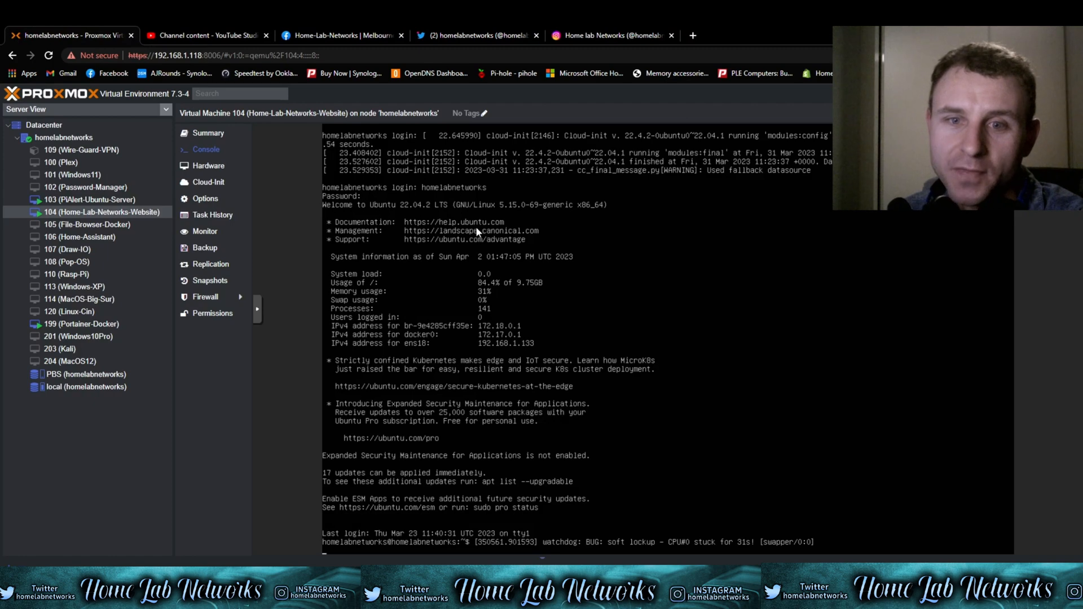
mouse_move(358, 276)
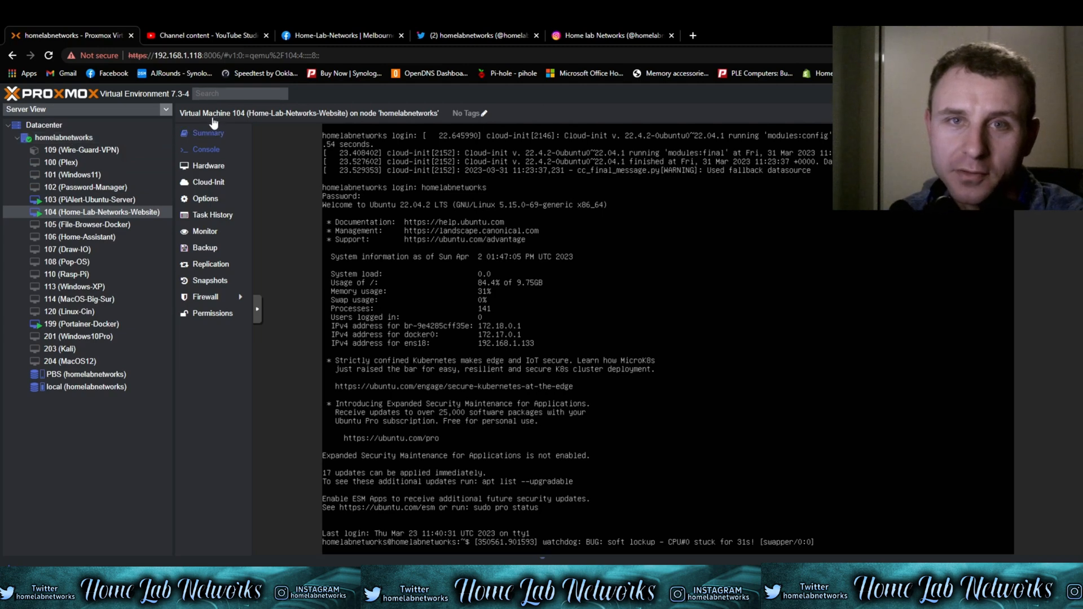
Select the homelabnetworks node and open its Summary with CPU, load and memory graphs
click(208, 132)
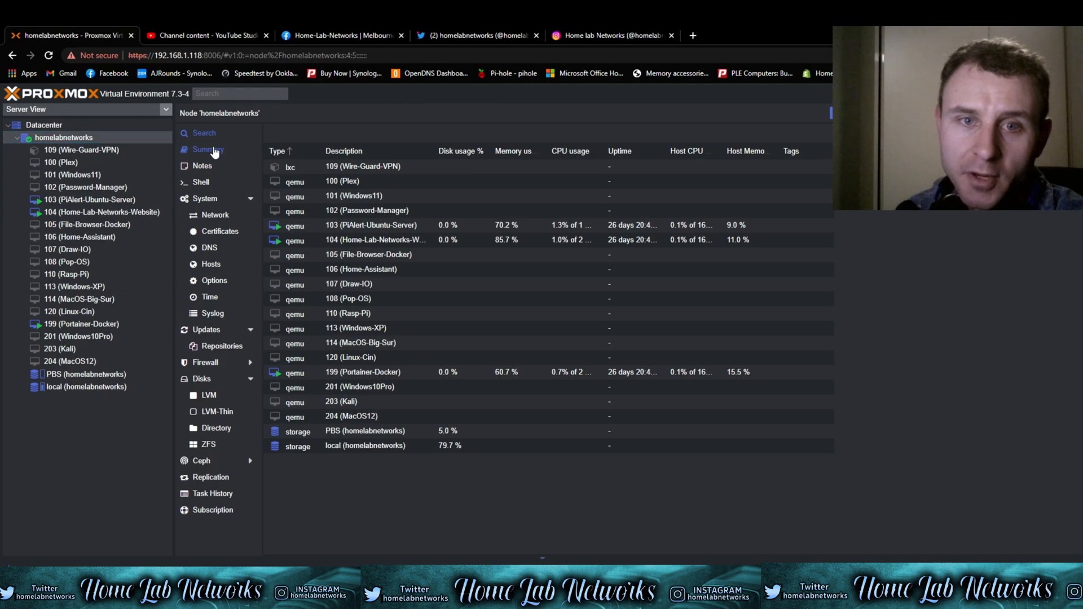
click(209, 149)
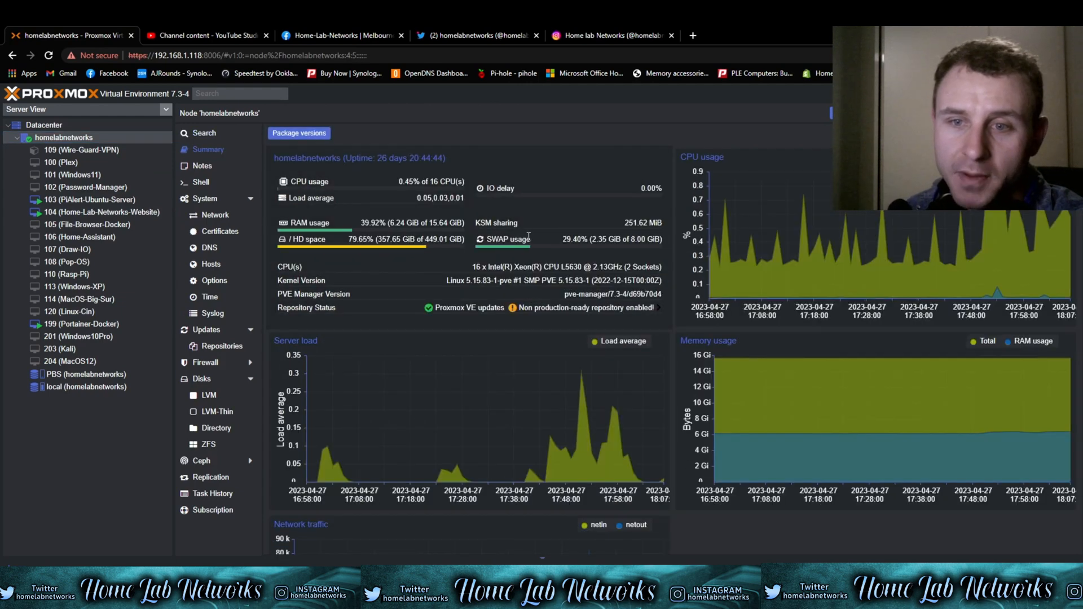